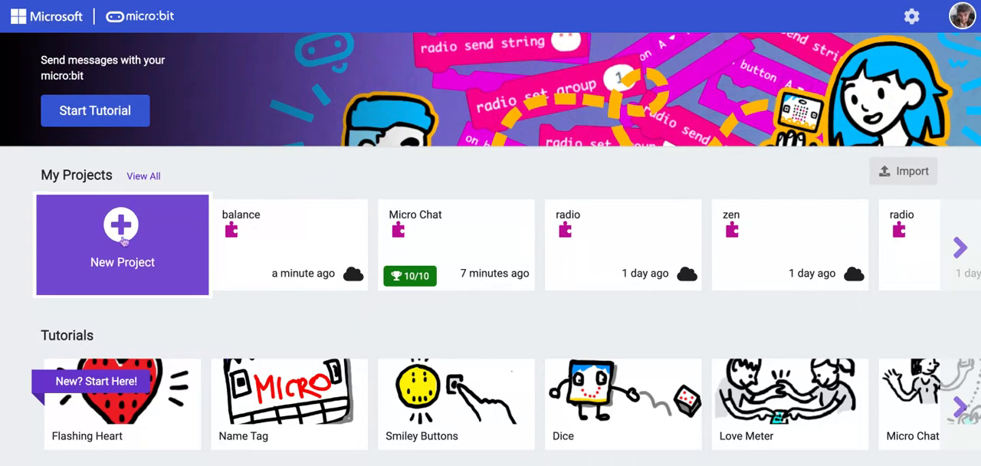
- Create a new micro:bit project named 'sprite'
left_click(121, 244)
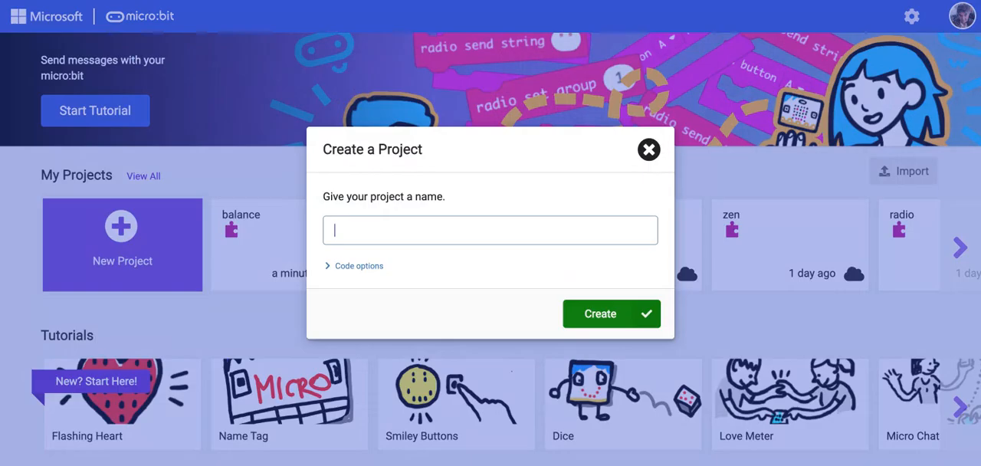
type("spri")
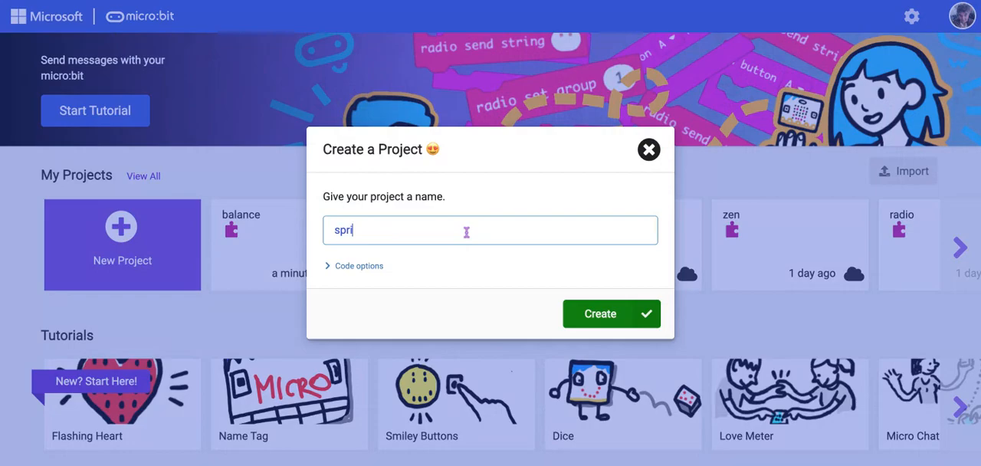
type("te")
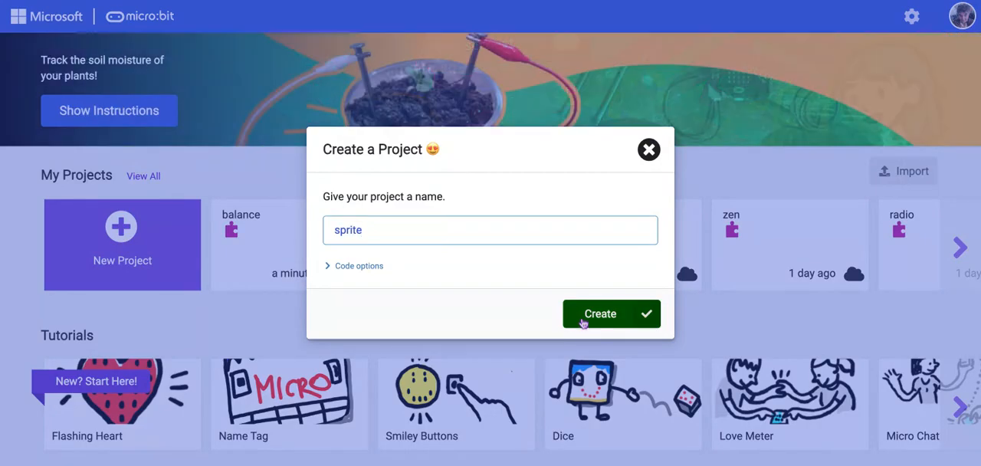
left_click(600, 313)
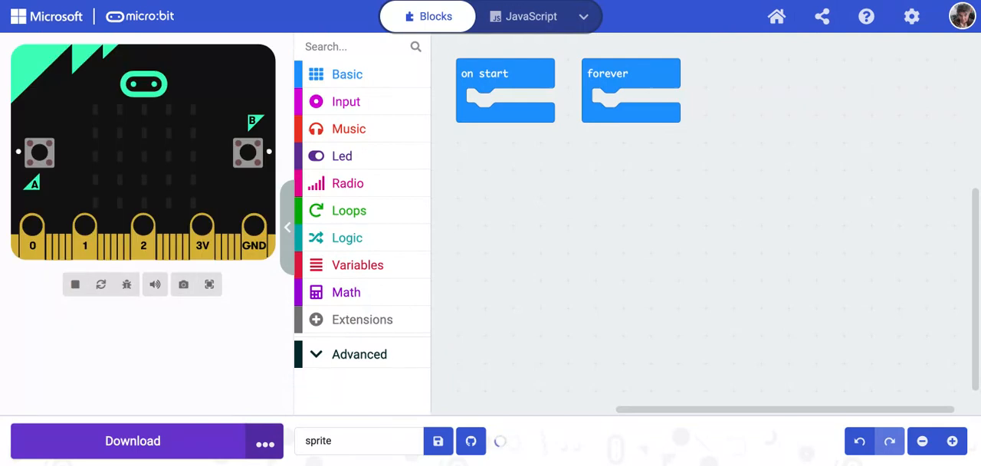
- Make a 'player' variable and set it to 0 in the on start block
left_click(438, 440)
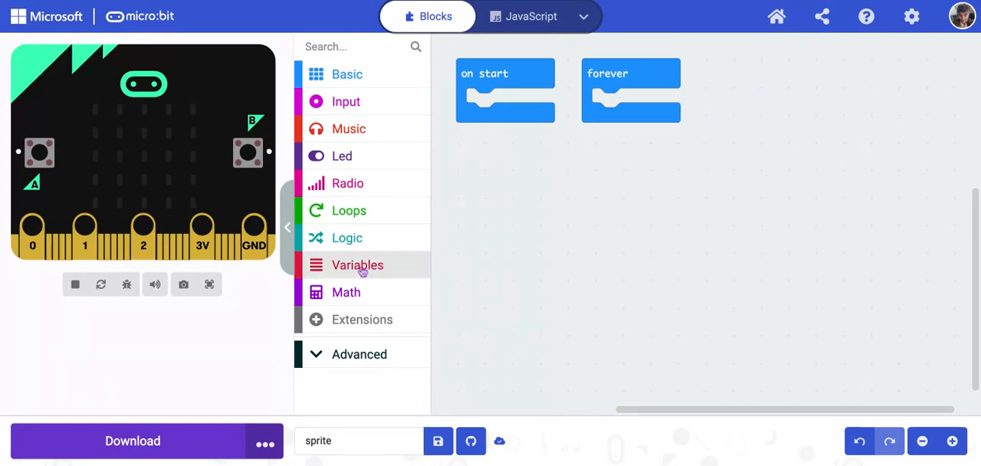
left_click(488, 84)
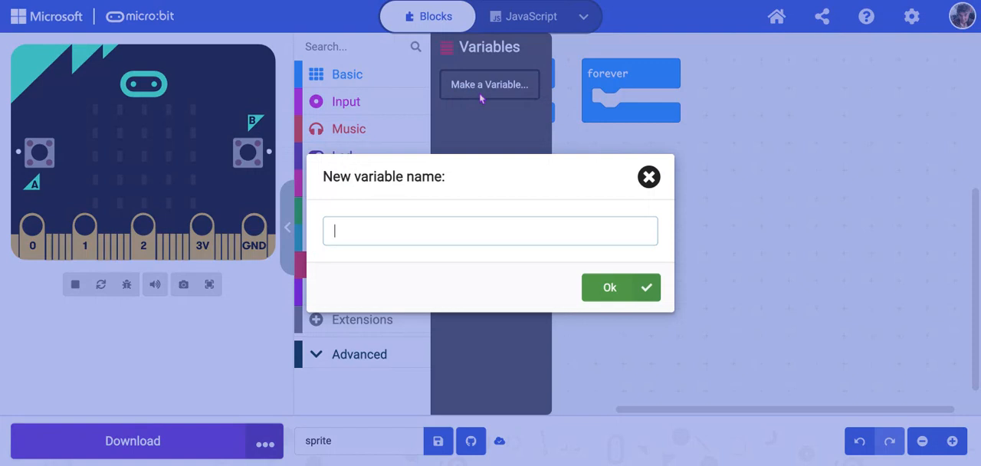
type("player")
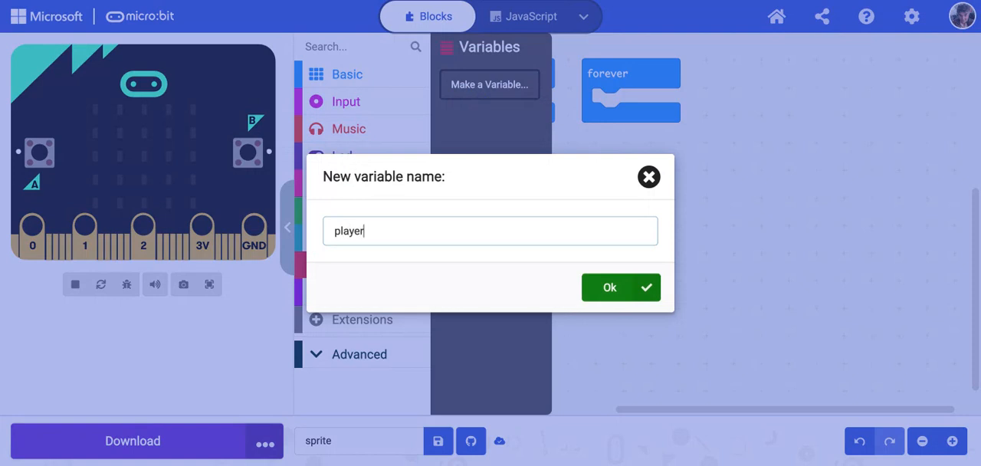
left_click(609, 286)
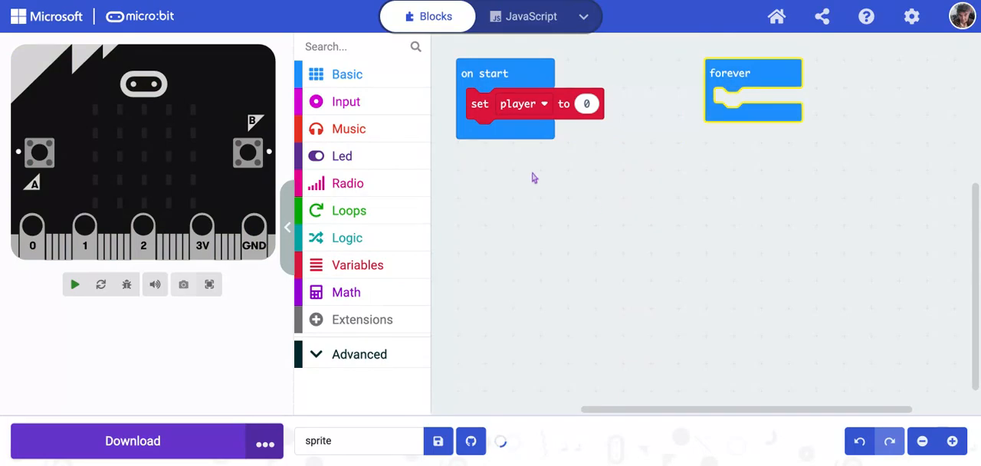
left_click(75, 284)
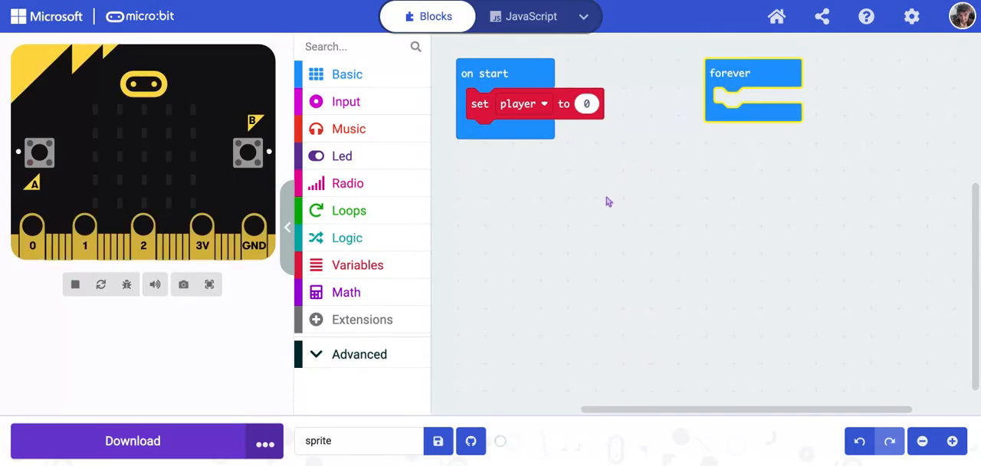
left_click(437, 440)
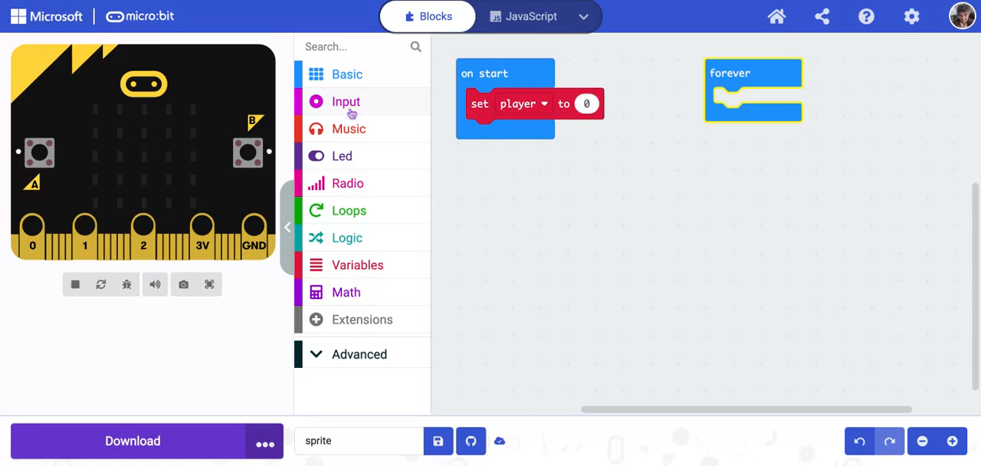
mouse_move(322, 393)
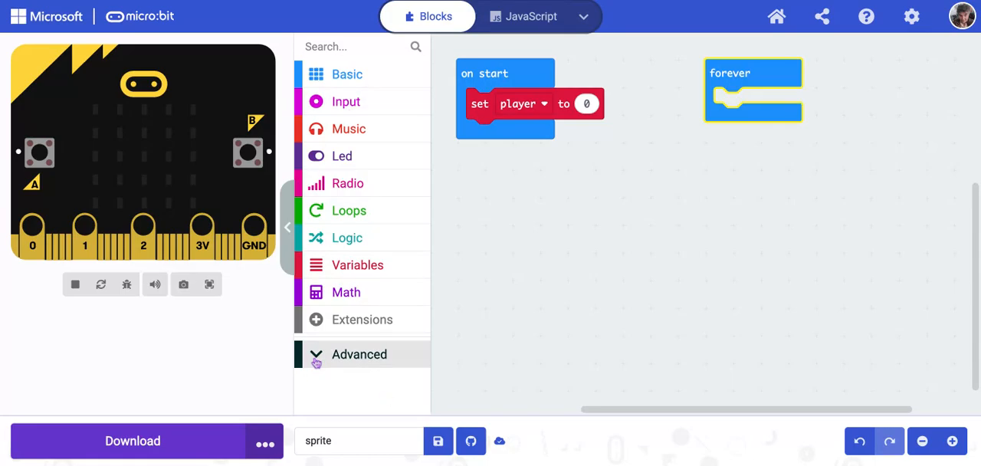
- Set player to a Game 'create sprite' block at x 2, y 4
left_click(358, 354)
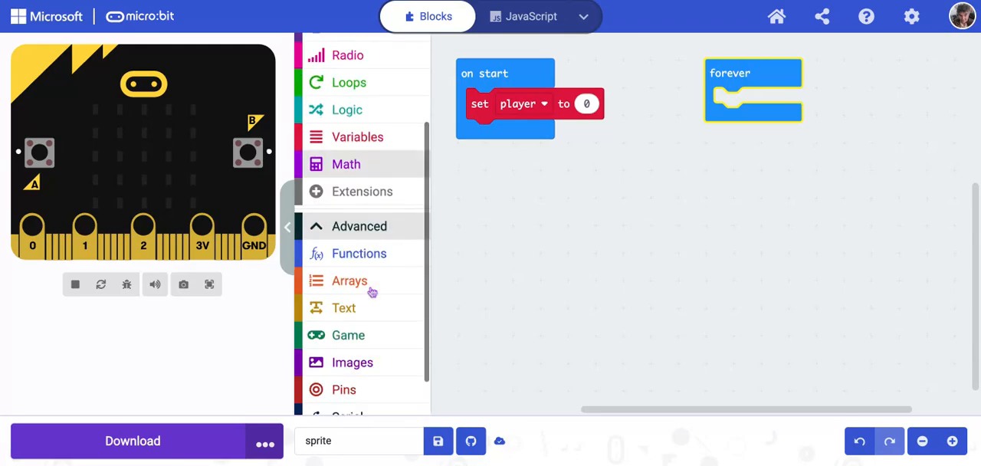
scroll("down", 3)
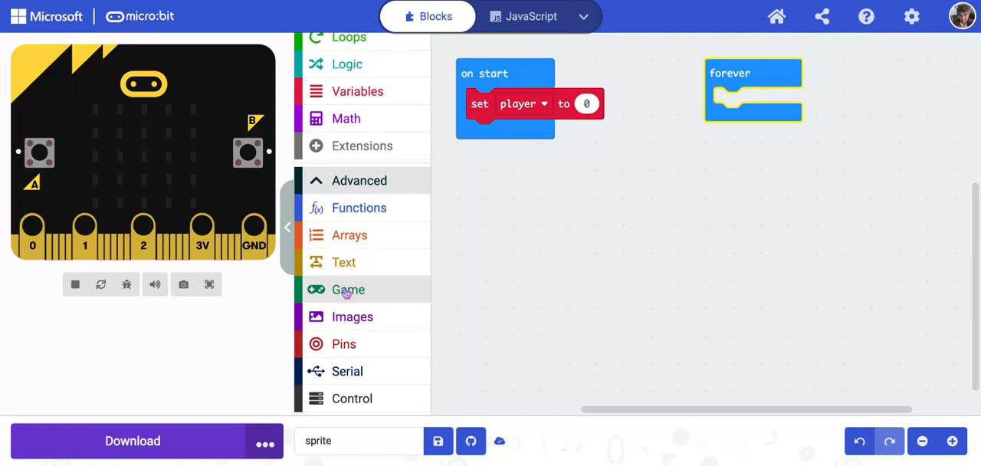
left_click(348, 289)
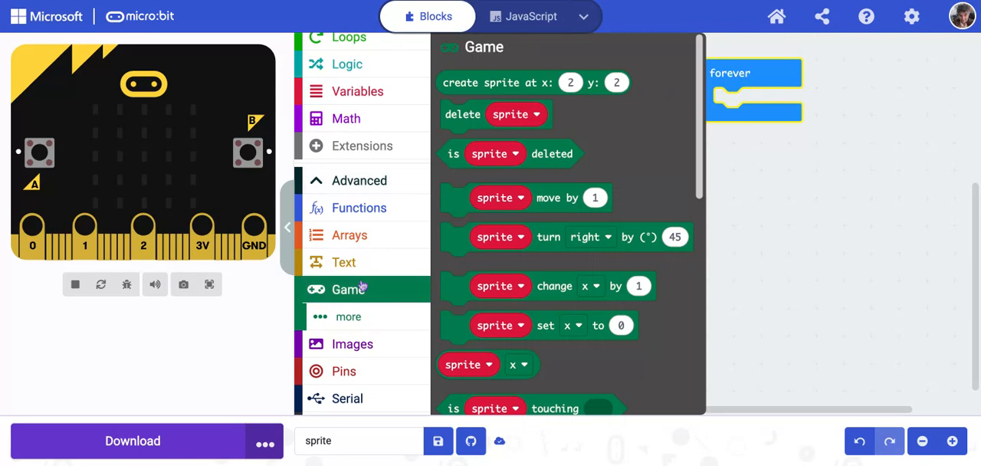
mouse_move(557, 95)
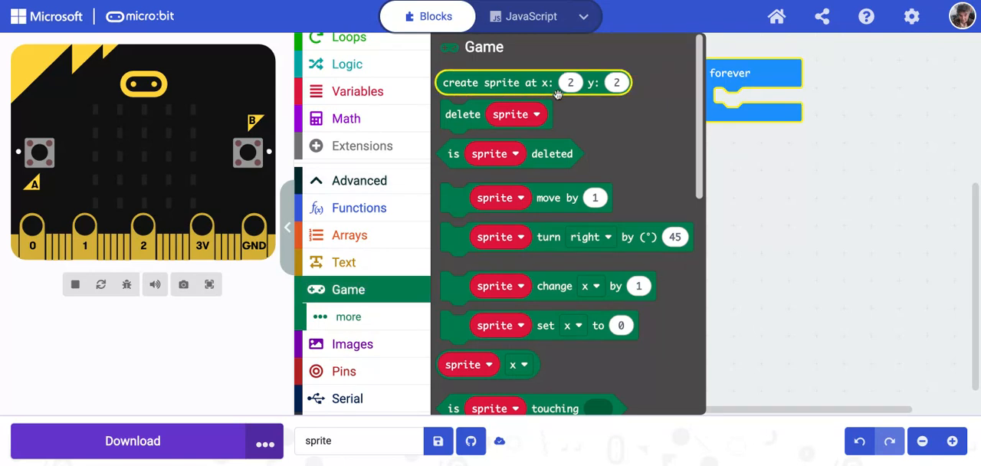
left_click_drag(532, 82, 640, 117)
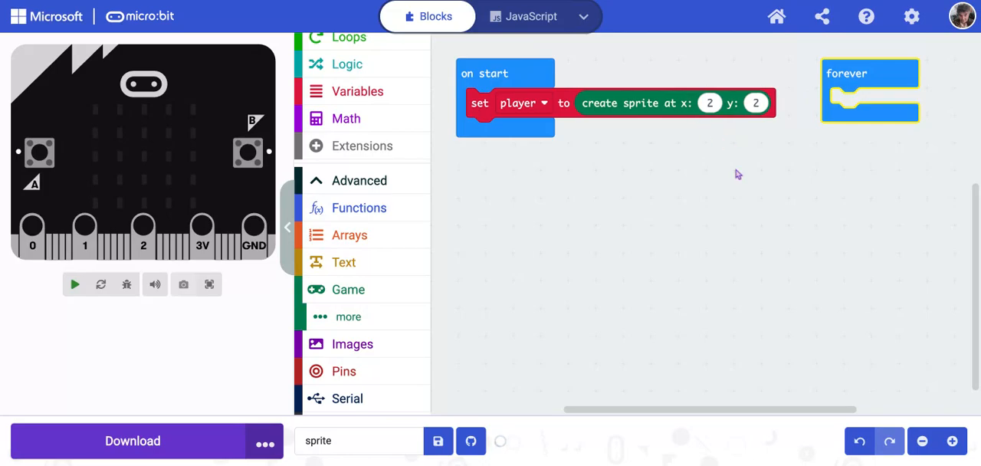
left_click(75, 285)
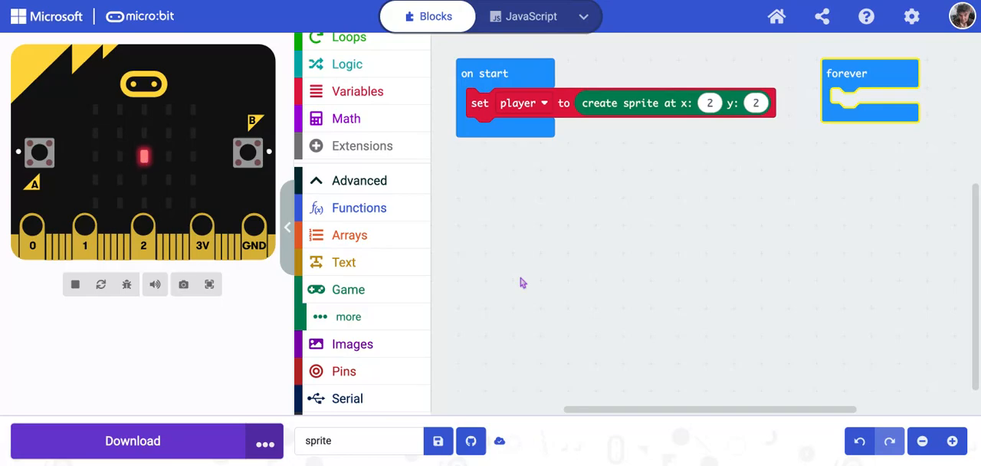
mouse_move(521, 282)
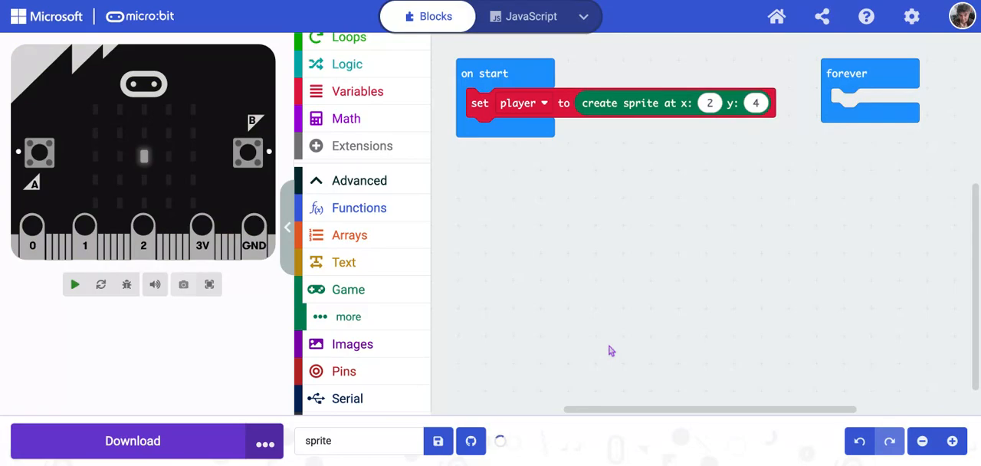
left_click(74, 284)
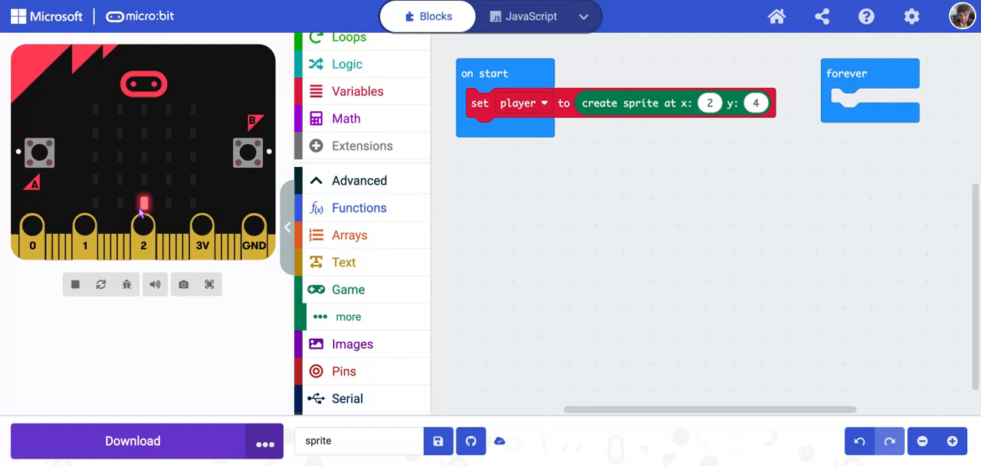
mouse_move(587, 271)
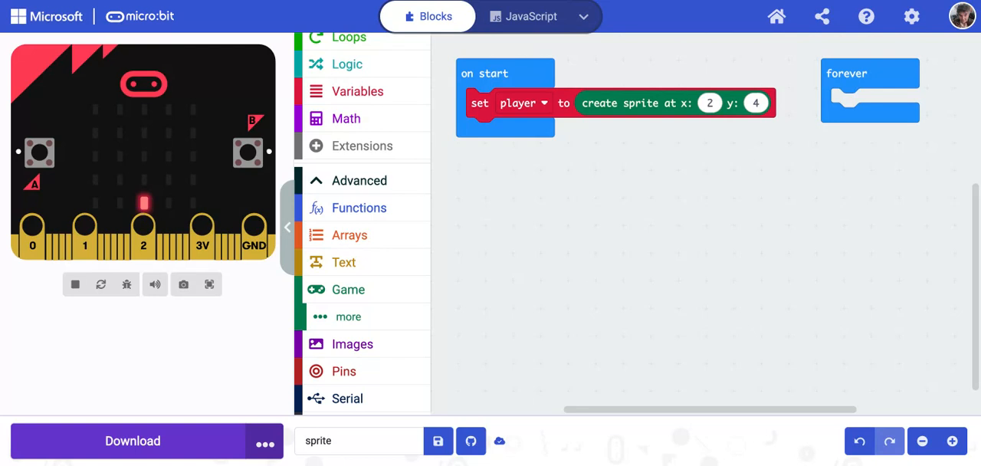
- Place an 'on button A pressed' handler and a duplicate switched to button B
scroll("up", 3)
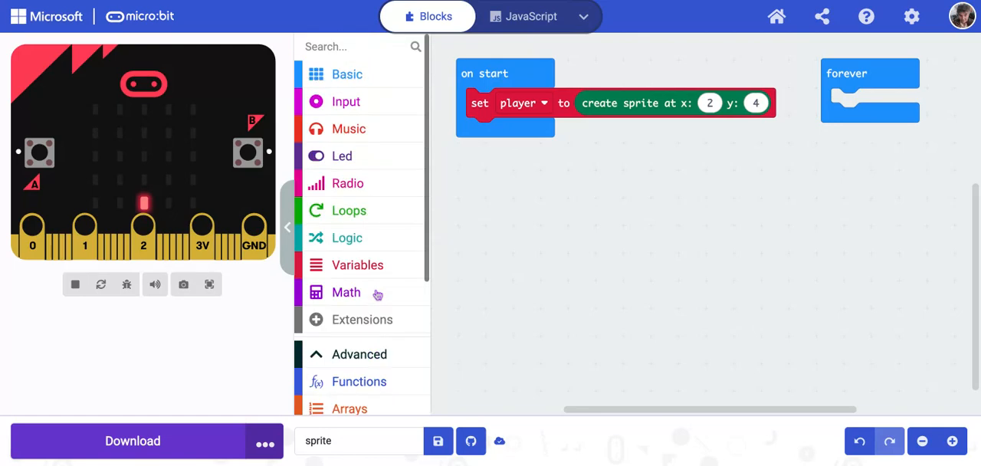
mouse_move(346, 101)
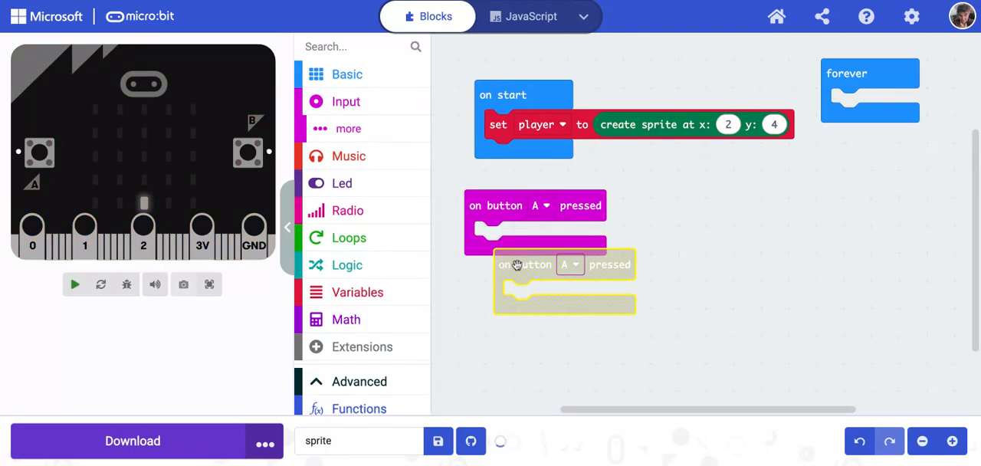
left_click(719, 200)
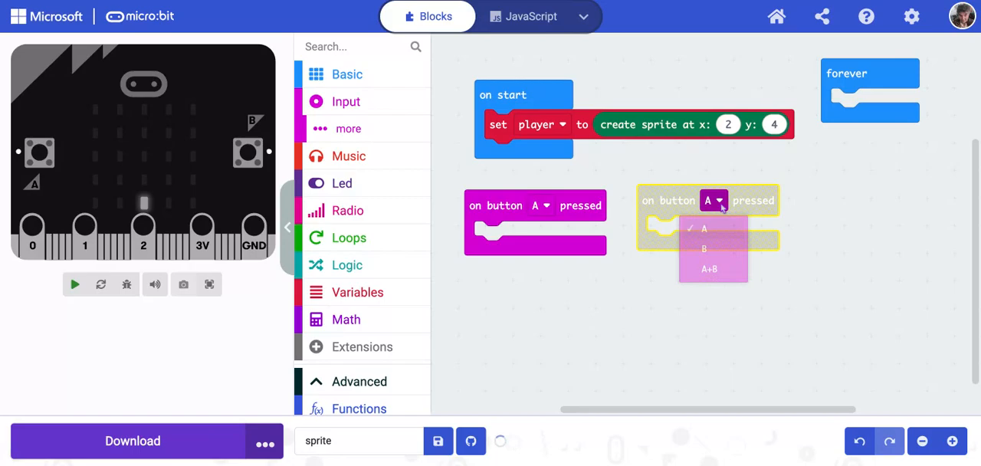
left_click(703, 248)
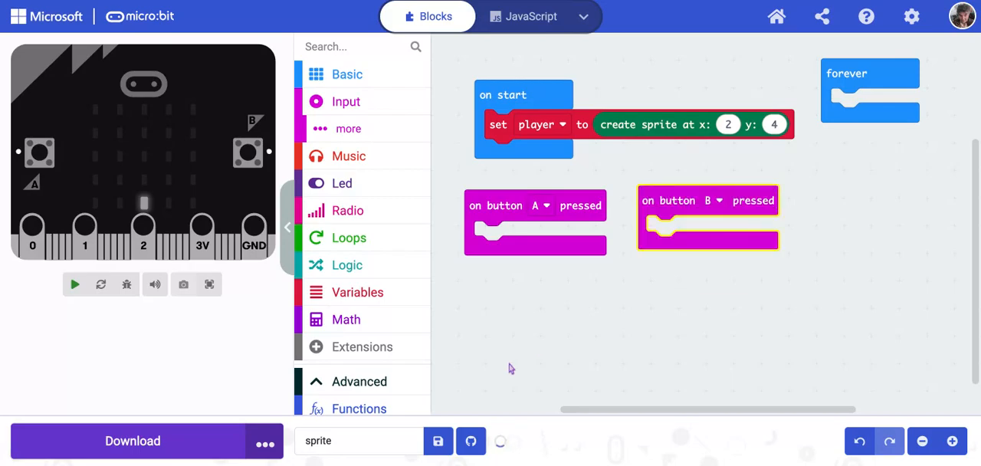
left_click(74, 283)
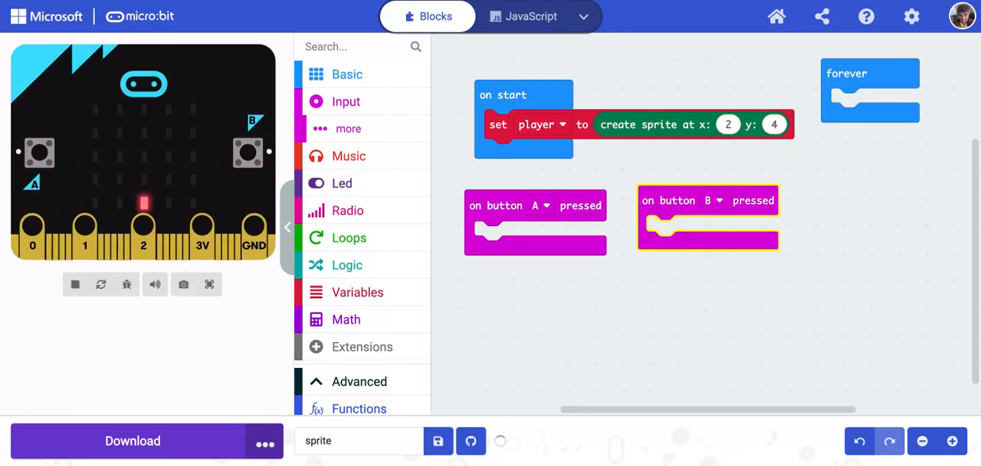
left_click(437, 440)
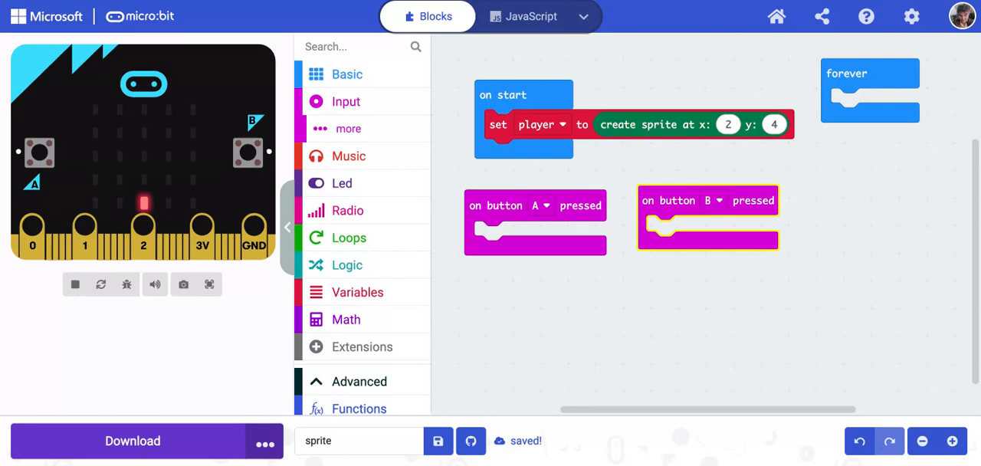
- Make button A change player's x by -1, then test it in the simulator
left_click(347, 290)
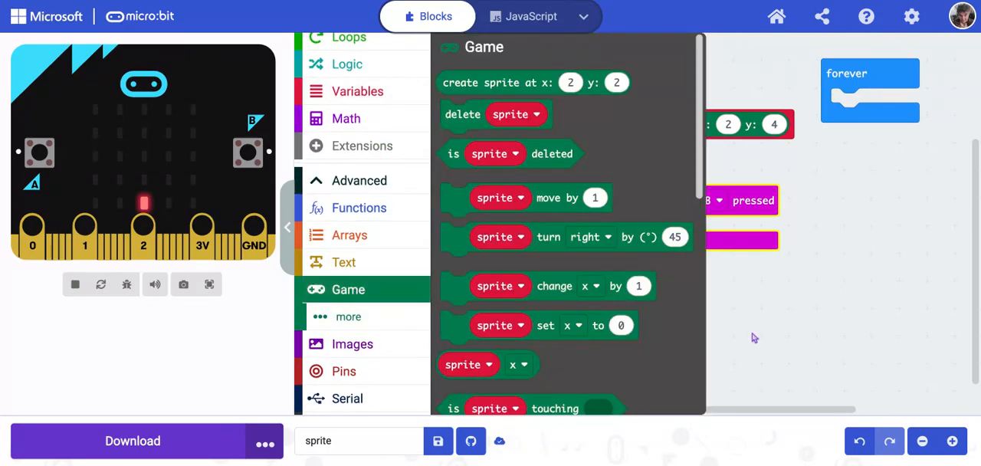
mouse_move(548, 345)
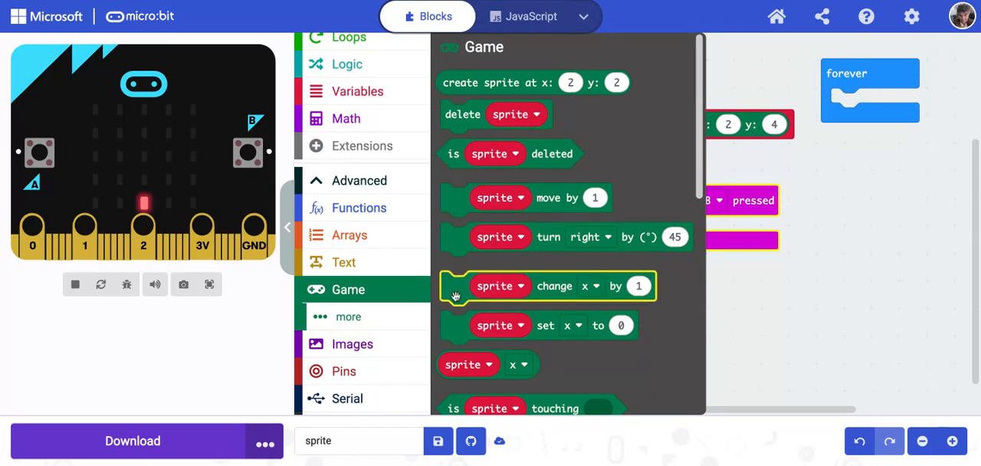
mouse_move(553, 297)
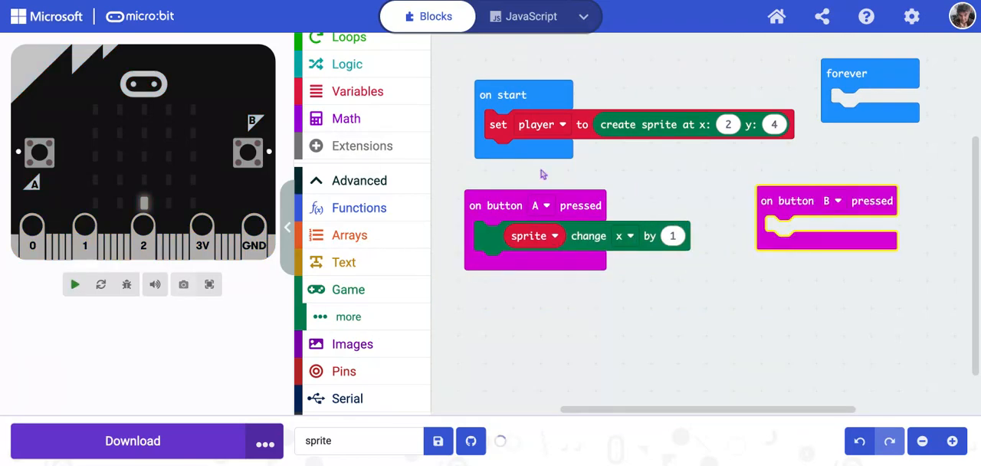
left_click(75, 284)
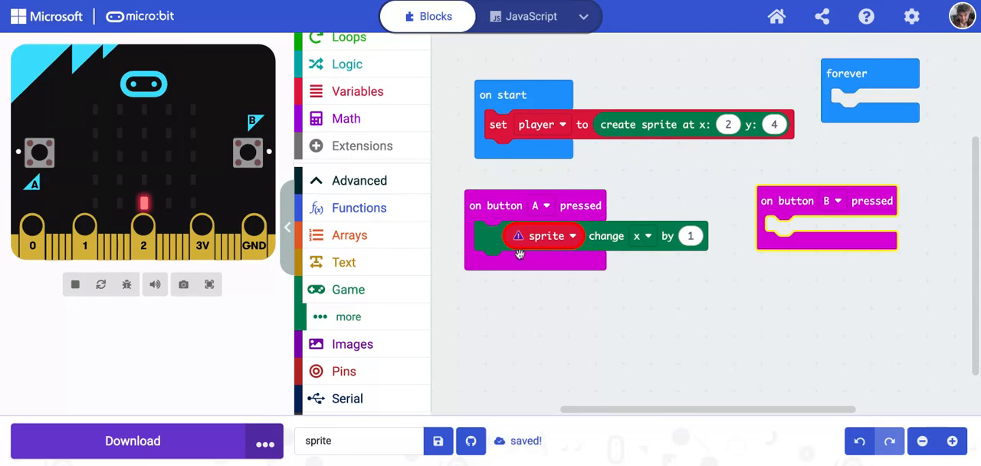
mouse_move(519, 251)
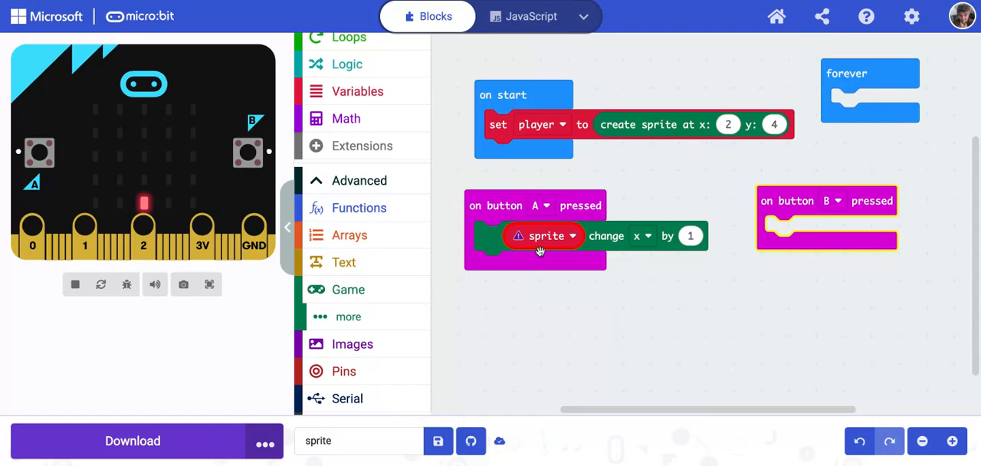
left_click(544, 235)
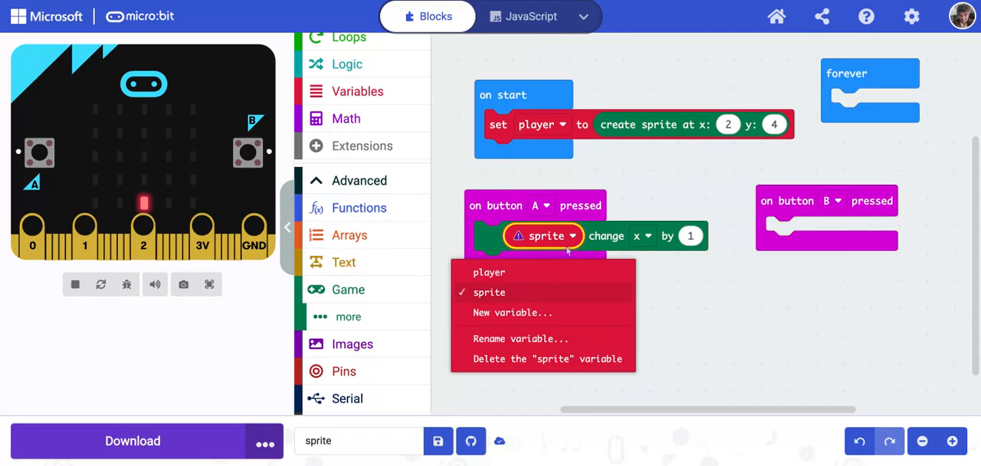
left_click(489, 272)
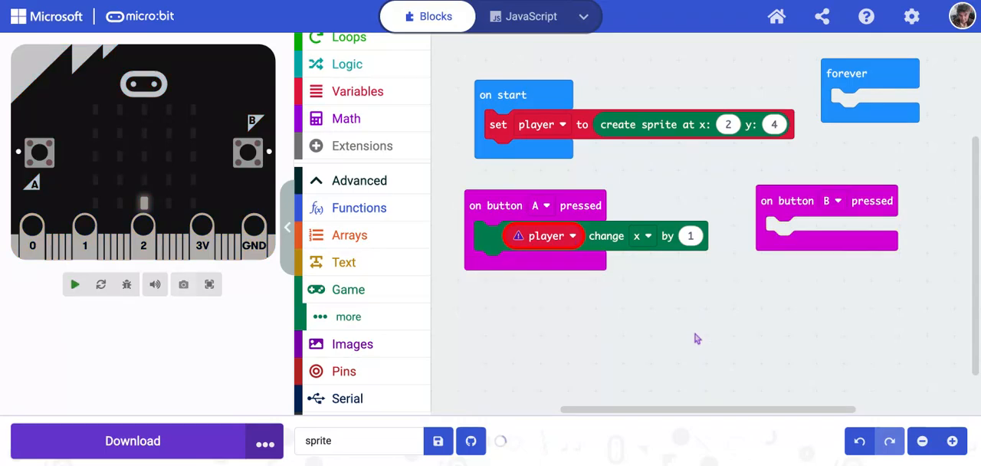
left_click(74, 284)
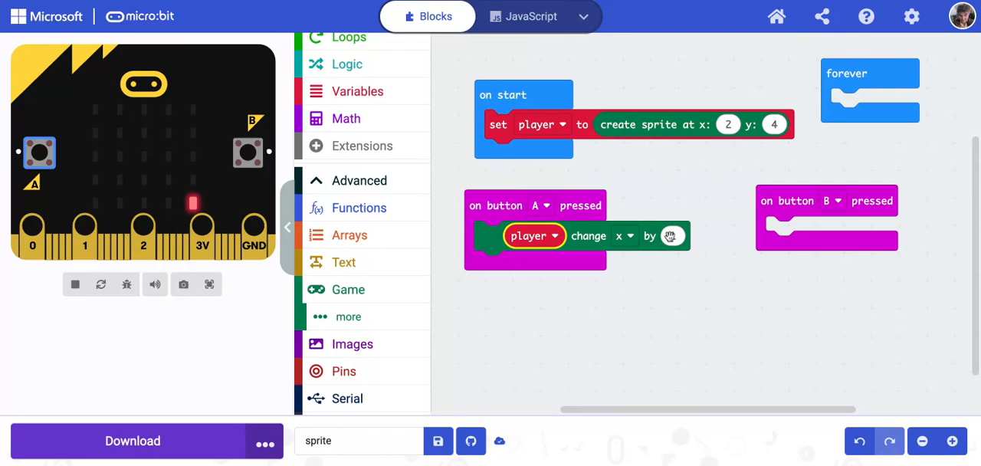
left_click(672, 236)
type("-1")
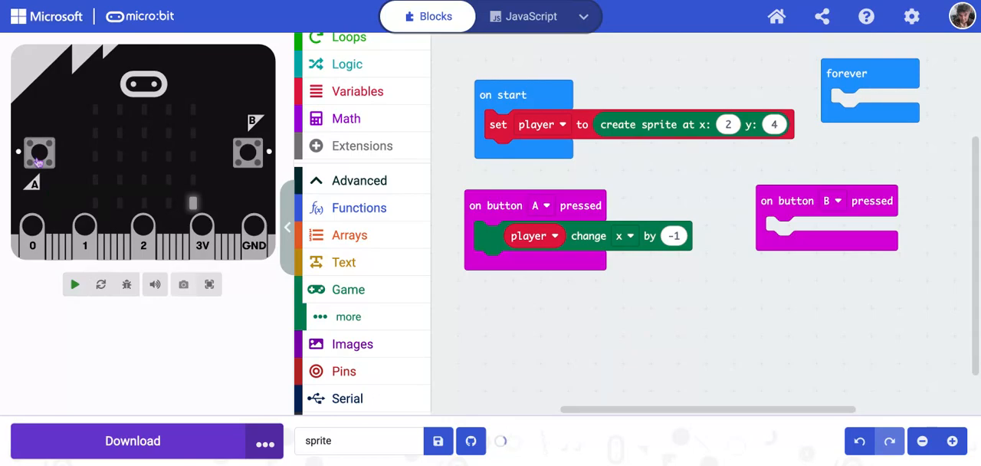
left_click(74, 285)
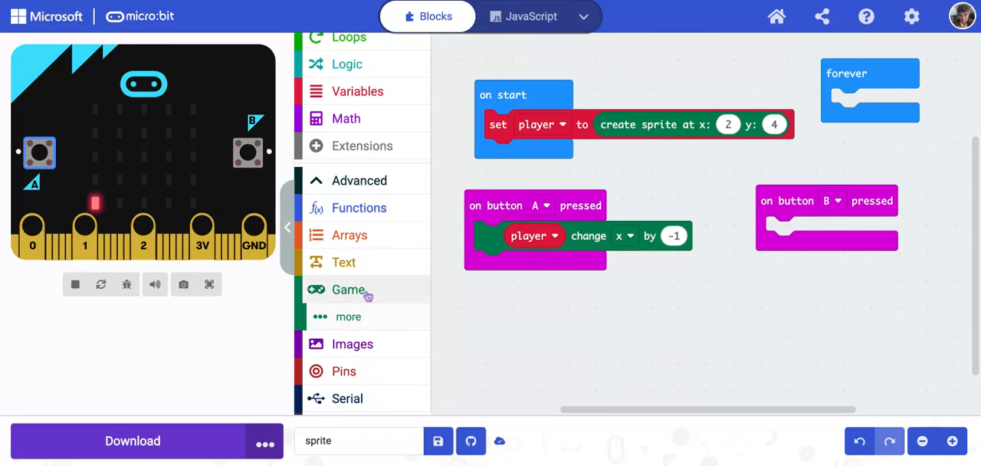
- Make button B change player's x by 1, then test it in the simulator
left_click(348, 289)
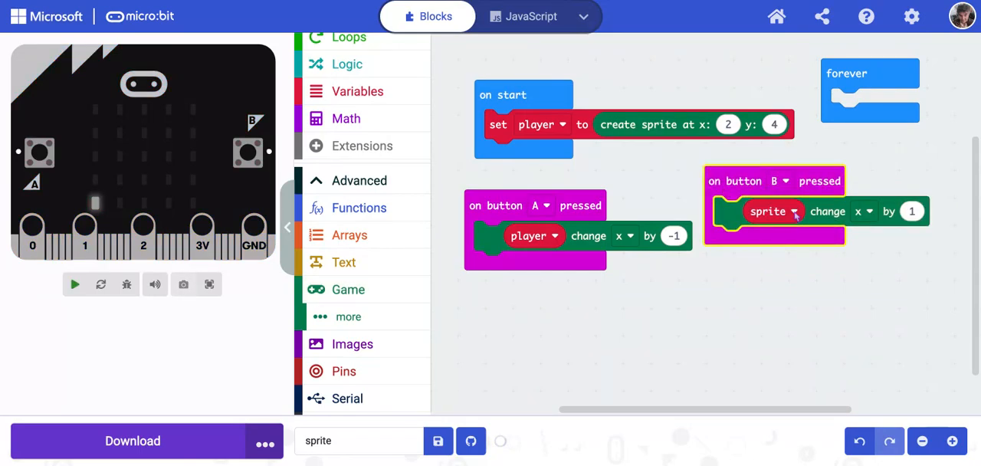
left_click(795, 211)
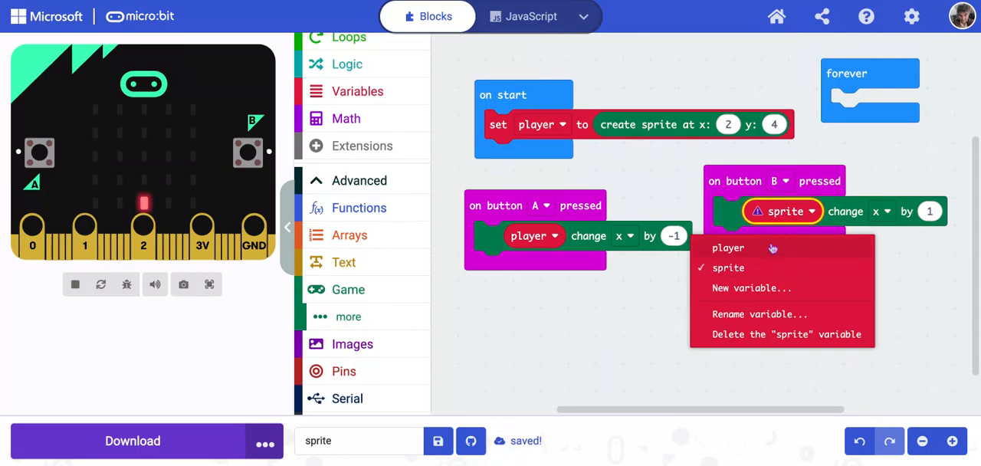
left_click(727, 247)
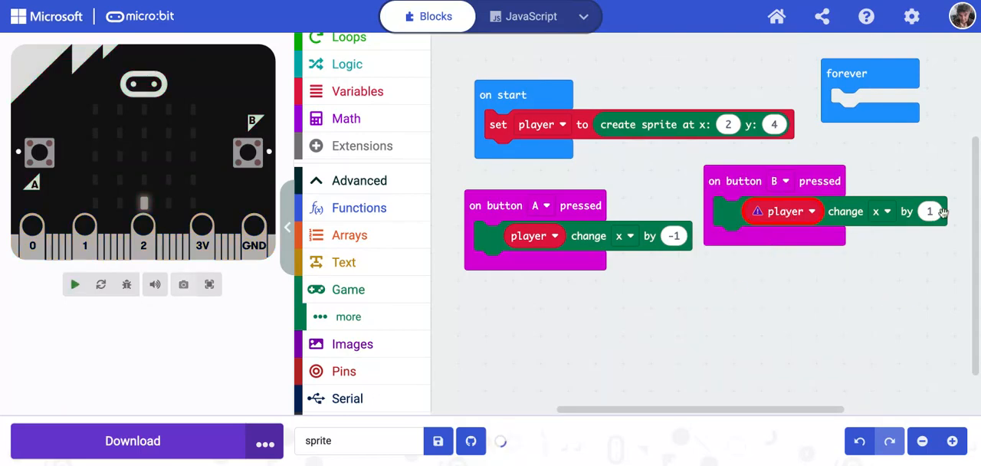
left_click(74, 284)
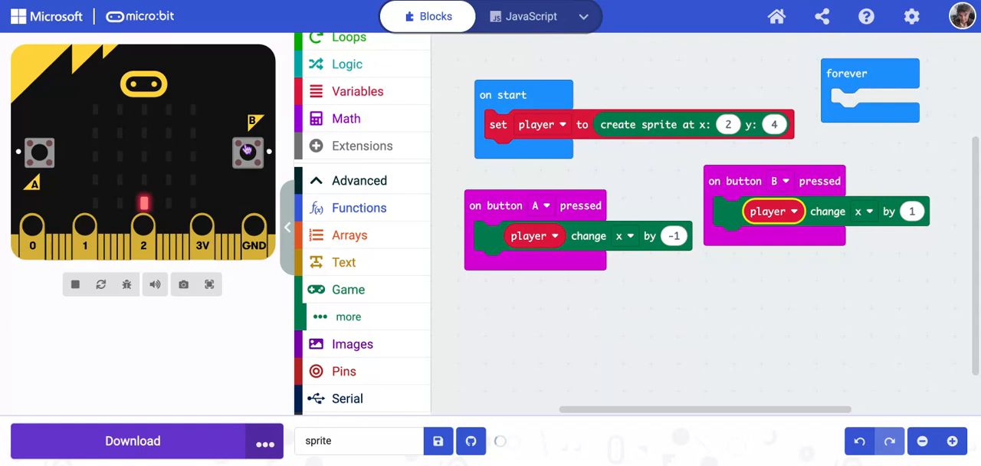
left_click(248, 152)
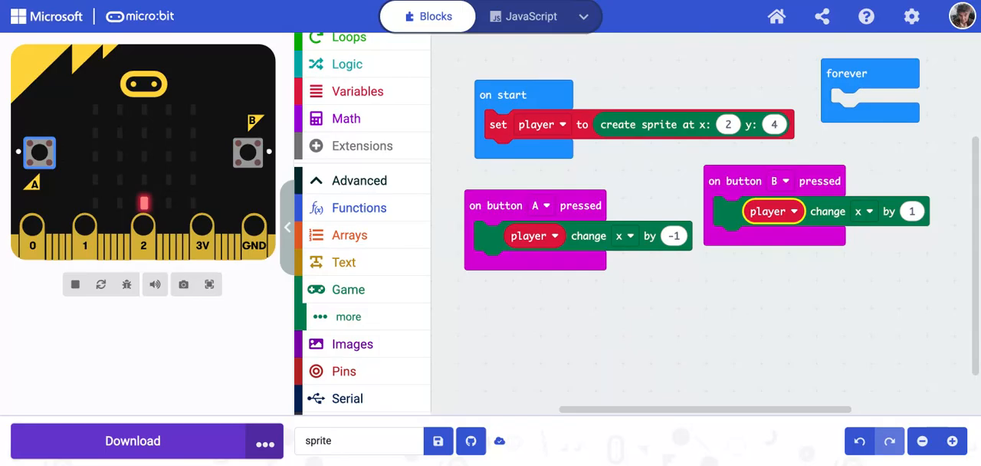
mouse_move(858, 107)
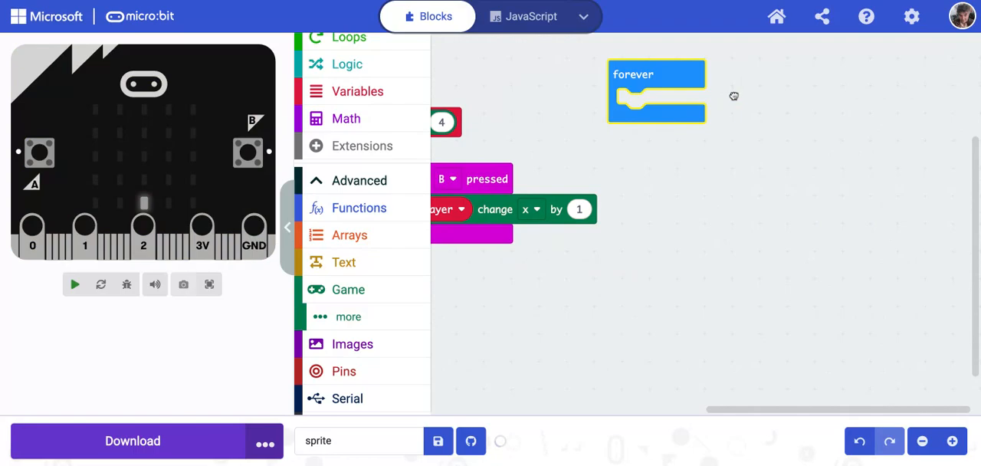
- Add a Basic pause block inside the forever loop
left_click(75, 285)
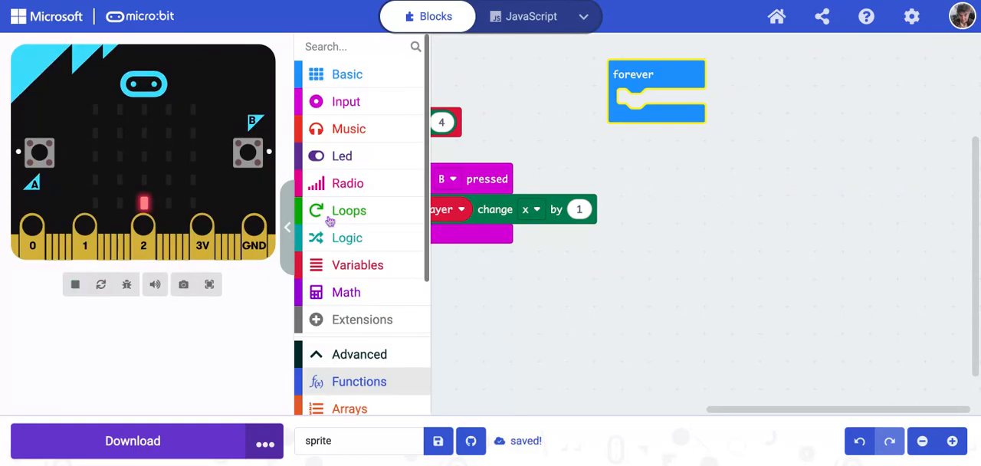
left_click(346, 74)
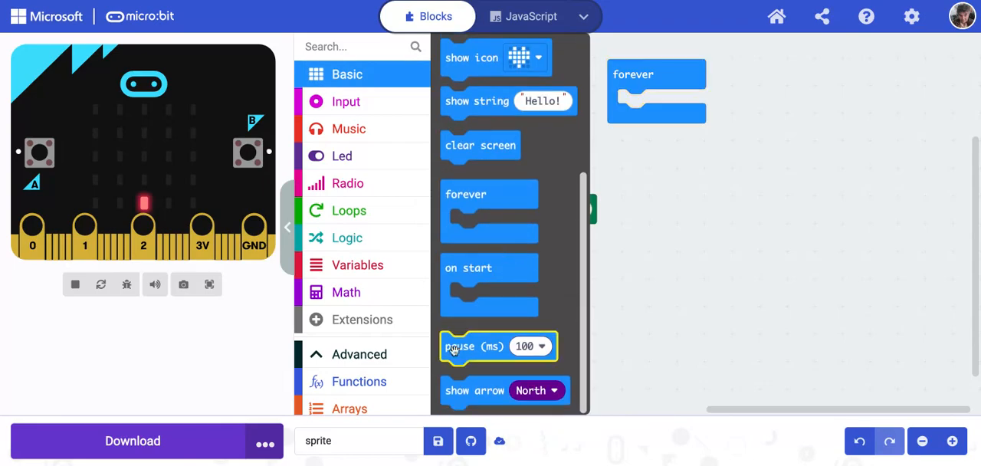
left_click_drag(499, 346, 672, 103)
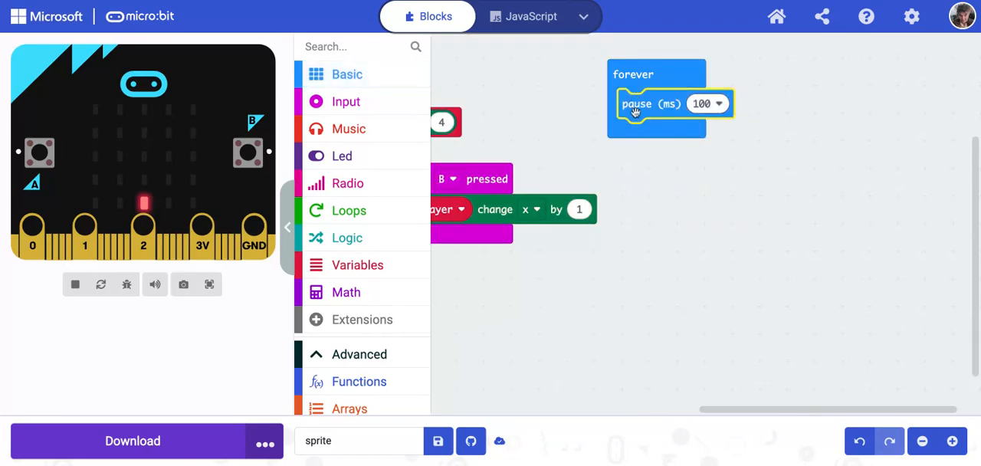
left_click(74, 285)
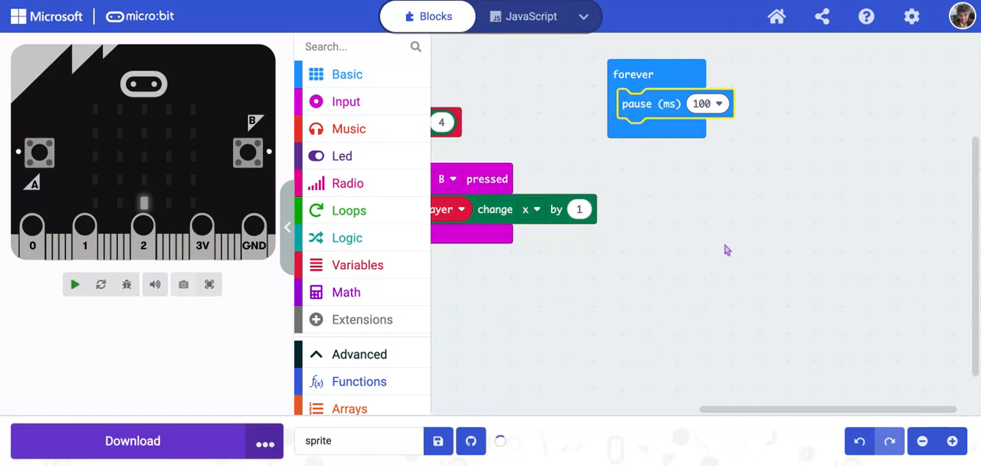
left_click(74, 284)
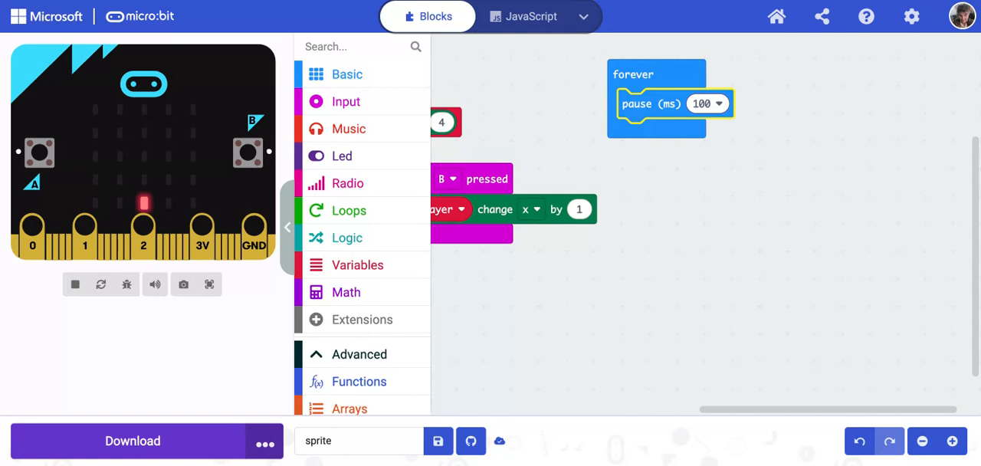
mouse_move(497, 375)
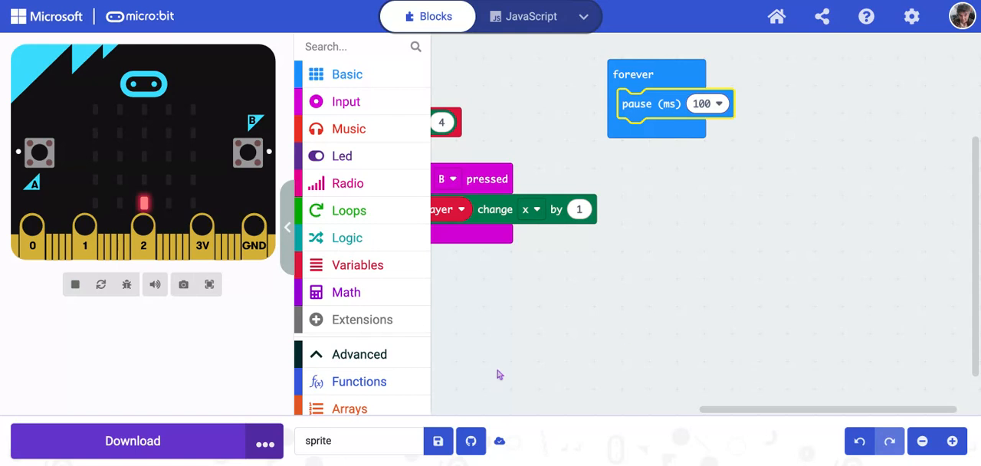
mouse_move(346, 291)
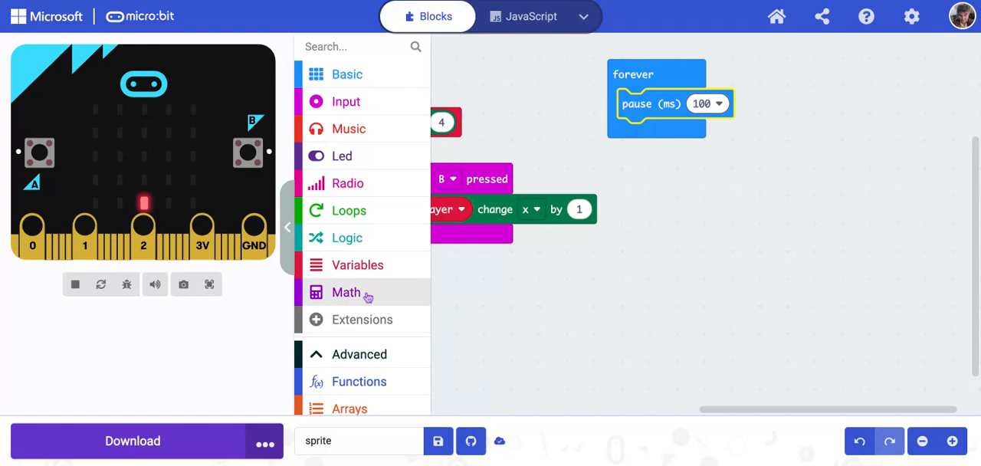
- Fill the pause with pick random from 4000 to 6000
left_click(346, 292)
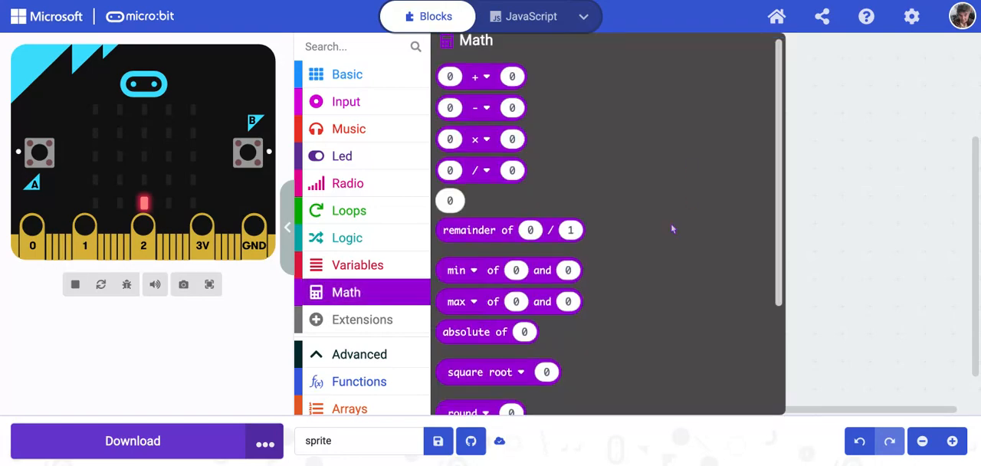
scroll("down", 3)
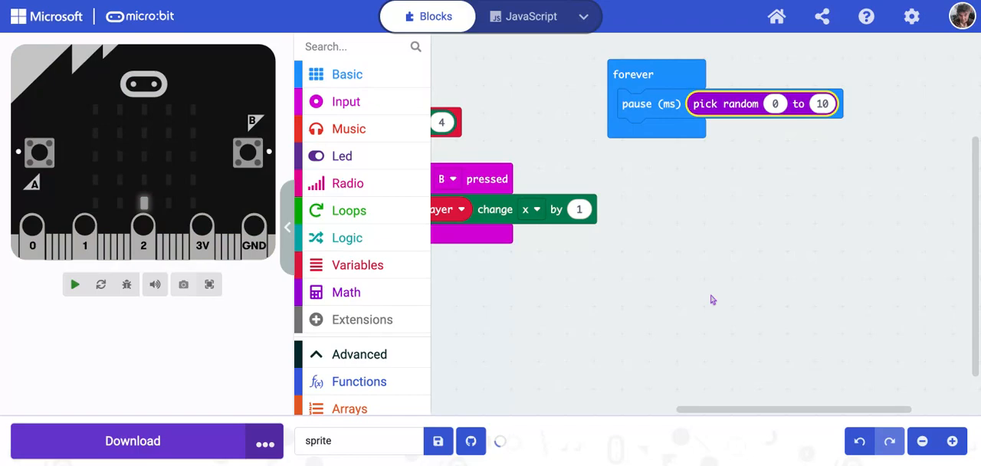
left_click(75, 284)
type("6000")
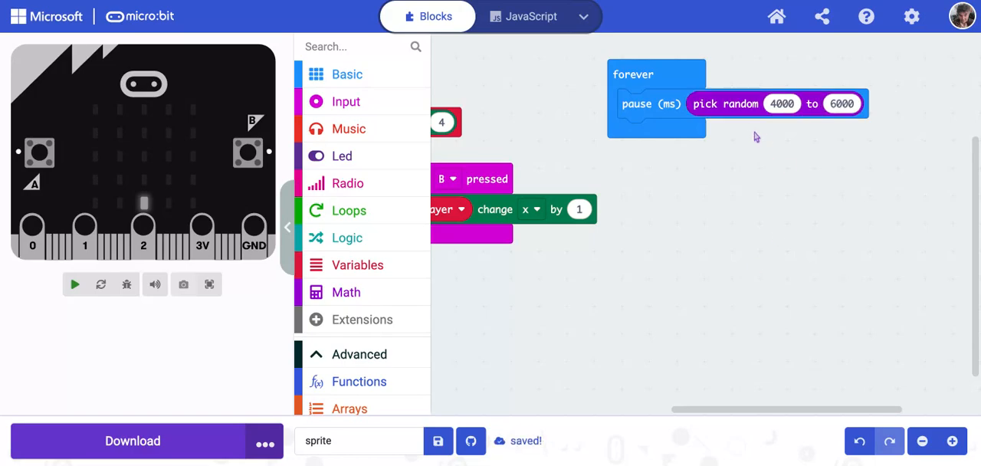
left_click(74, 284)
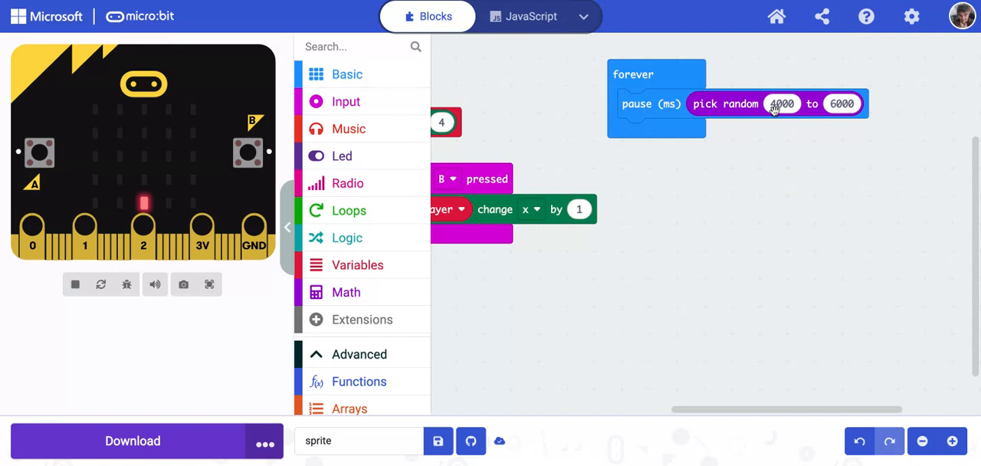
mouse_move(774, 263)
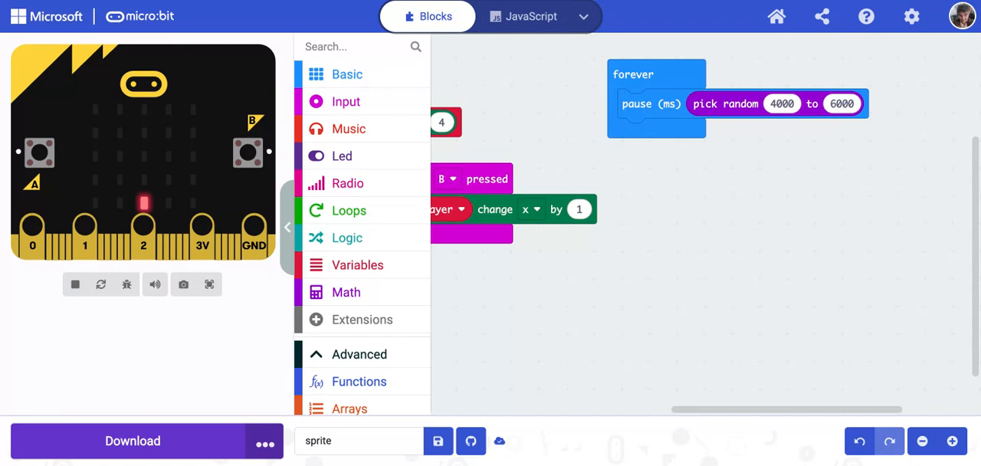
mouse_move(488, 144)
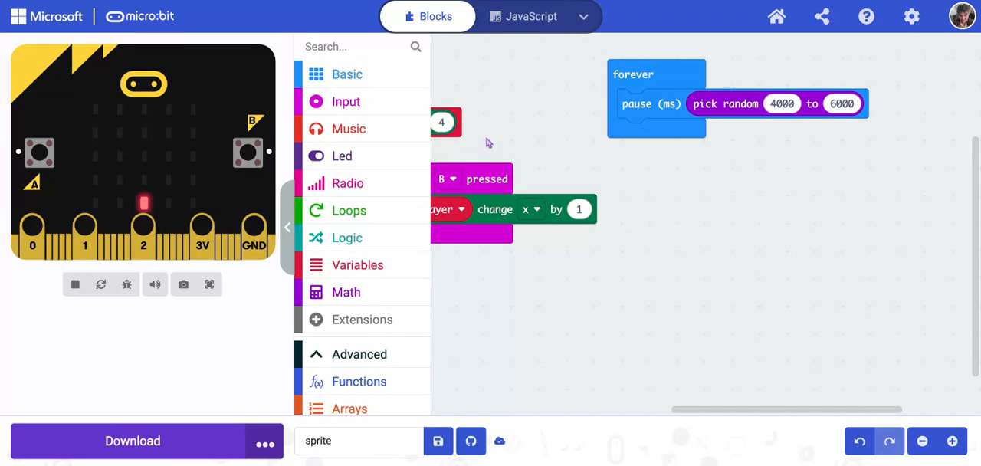
- Make an 'obstacle' variable and set it to 0 below the pause
left_click(357, 264)
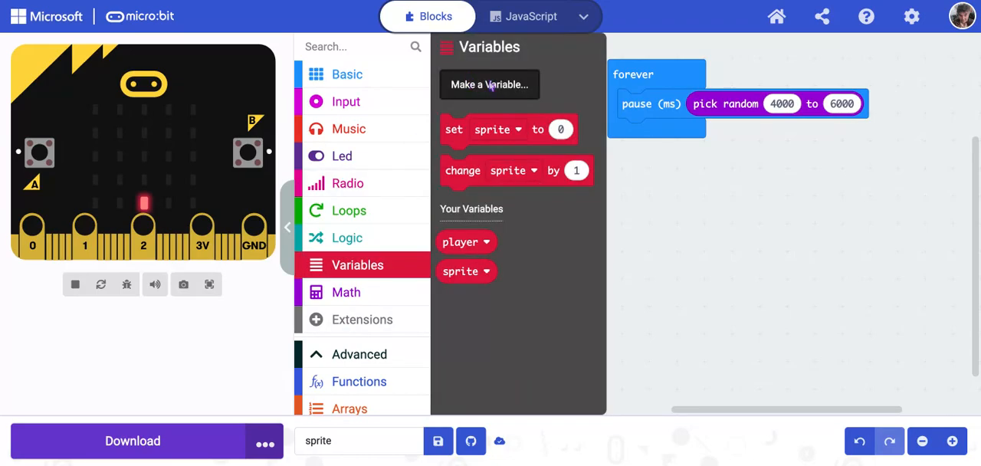
left_click(489, 85)
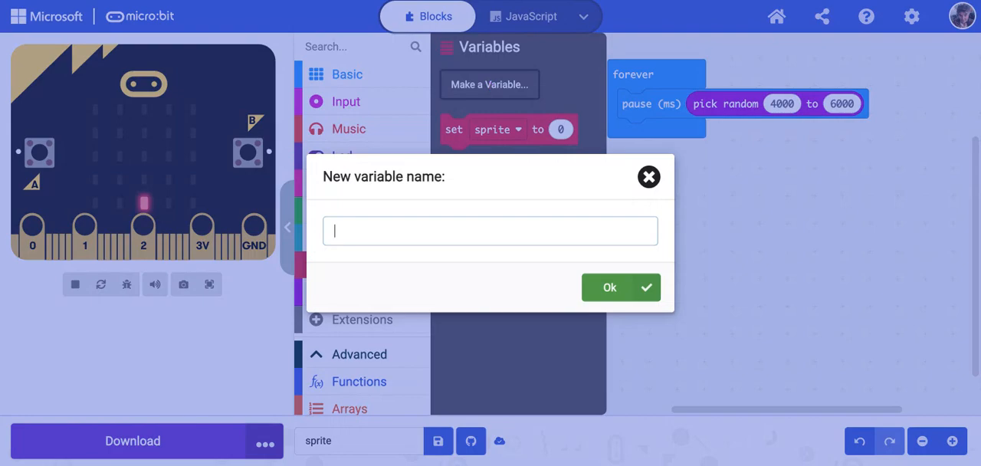
type("obsta")
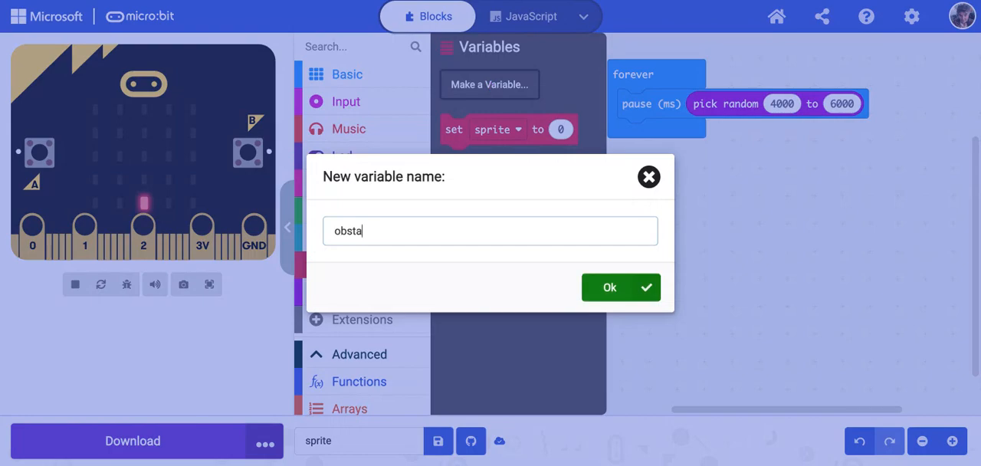
left_click(609, 286)
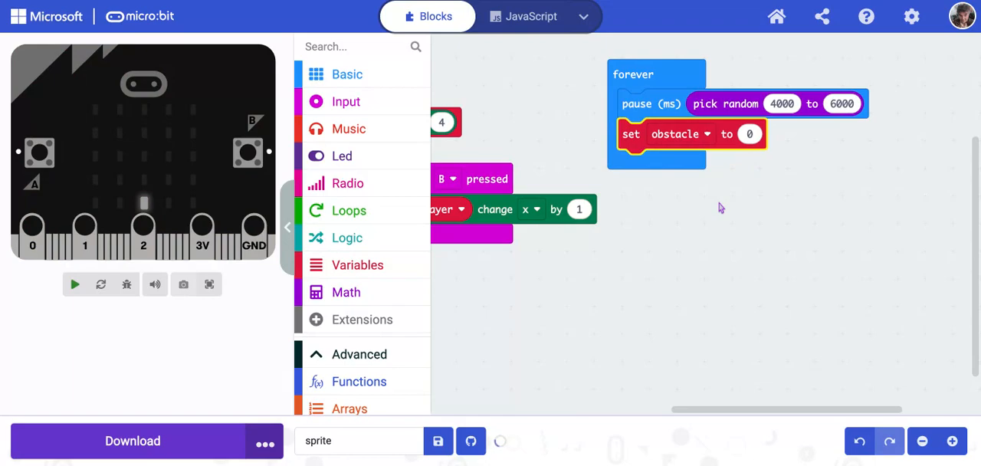
left_click(74, 284)
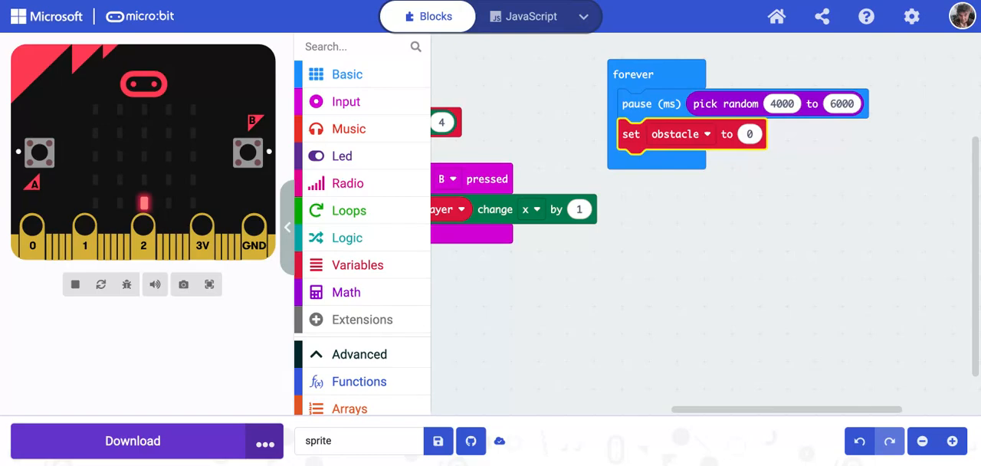
- Set obstacle to a Game 'create sprite' block at x 2, y 2
scroll("down", 3)
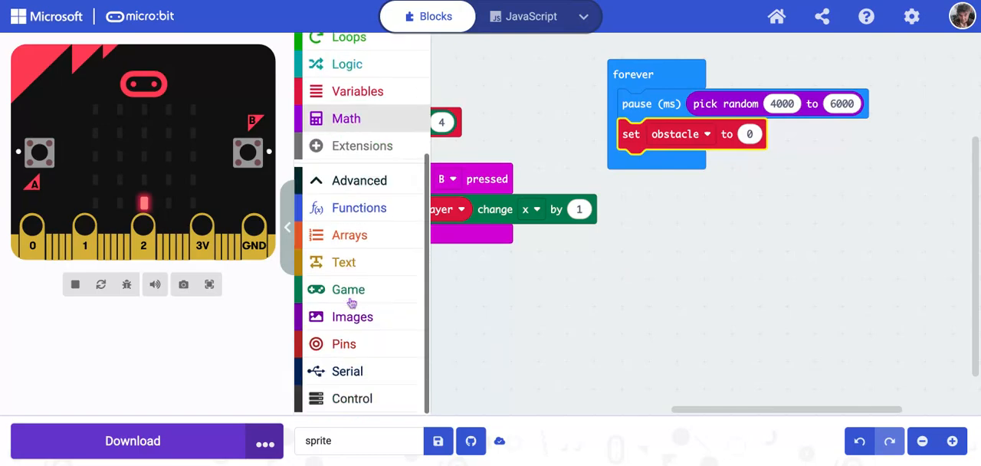
left_click(348, 289)
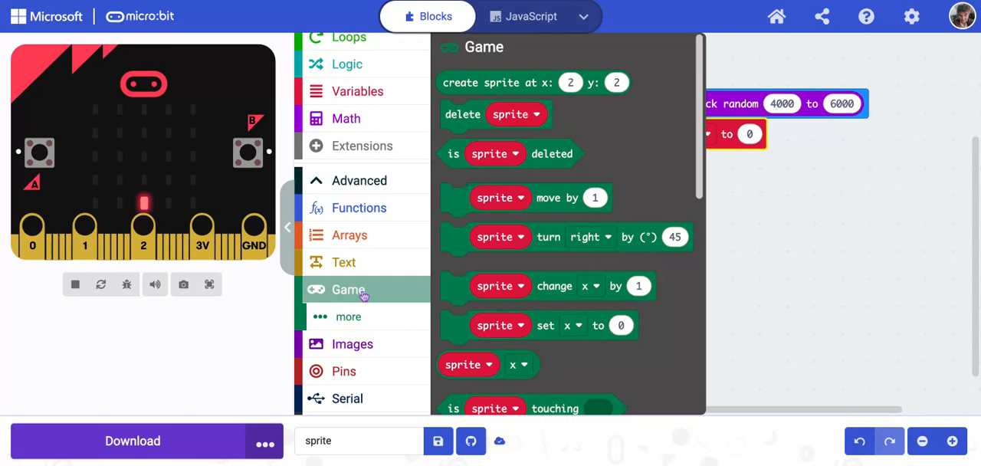
mouse_move(456, 83)
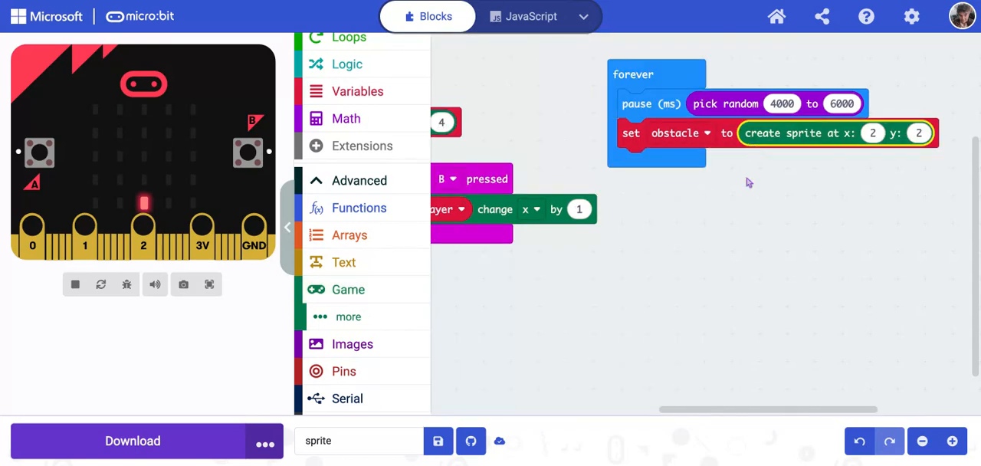
left_click(74, 284)
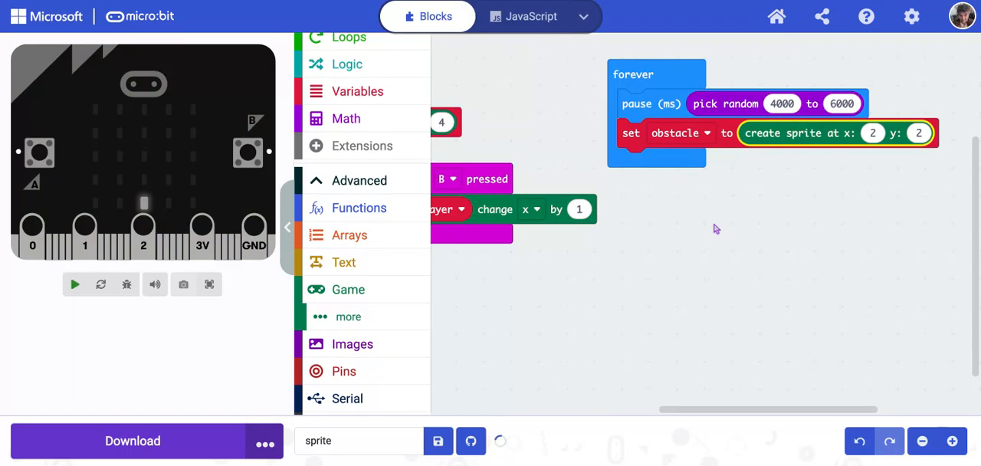
left_click(74, 284)
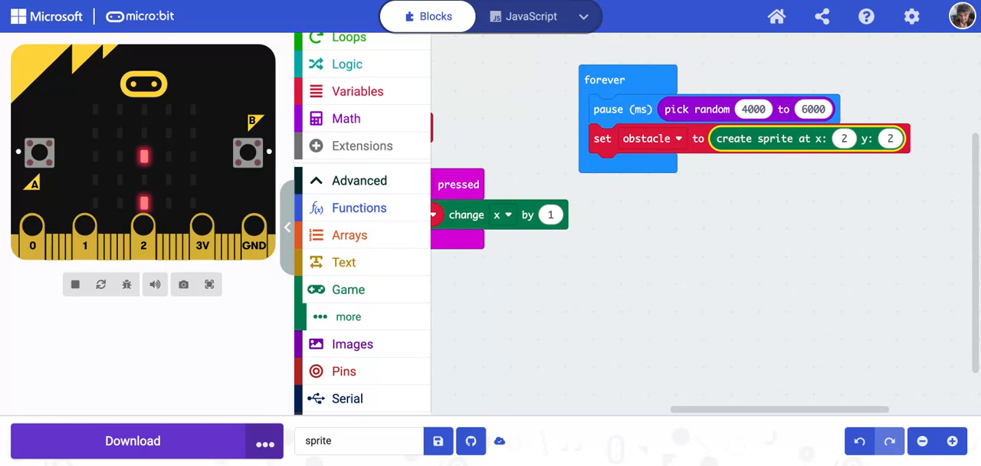
mouse_move(584, 340)
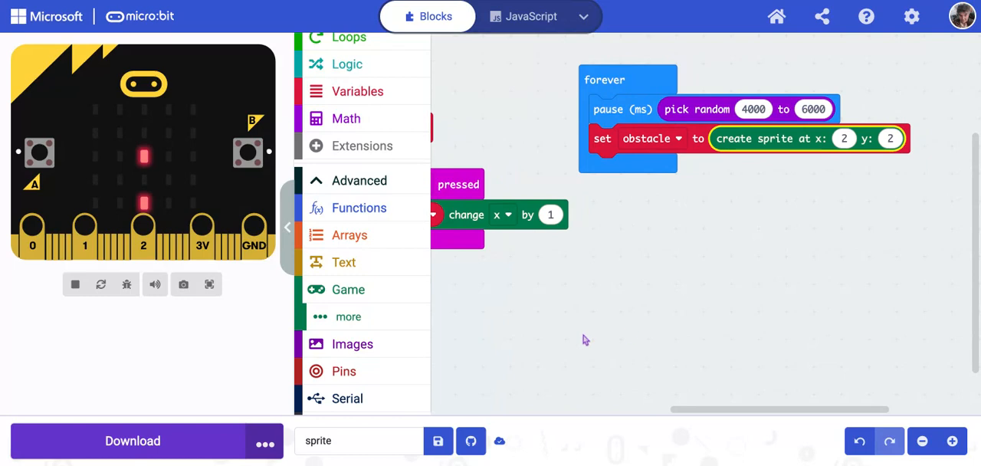
- Put pick random 0 to 4 in the obstacle sprite's x and set y to 0
left_click(345, 118)
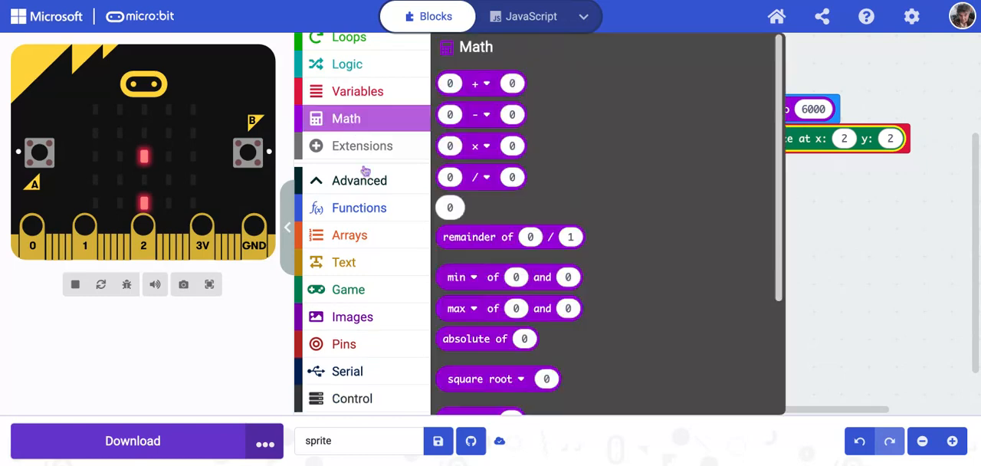
scroll("down", 3)
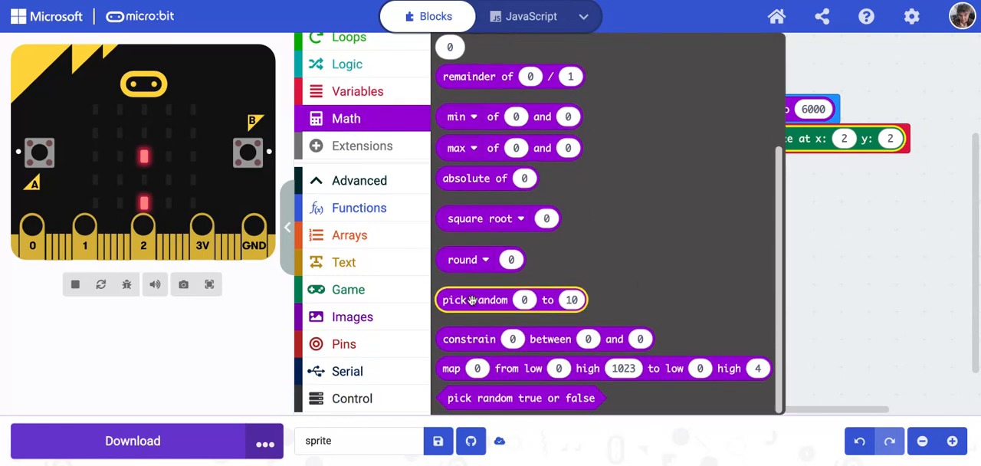
left_click_drag(511, 300, 828, 231)
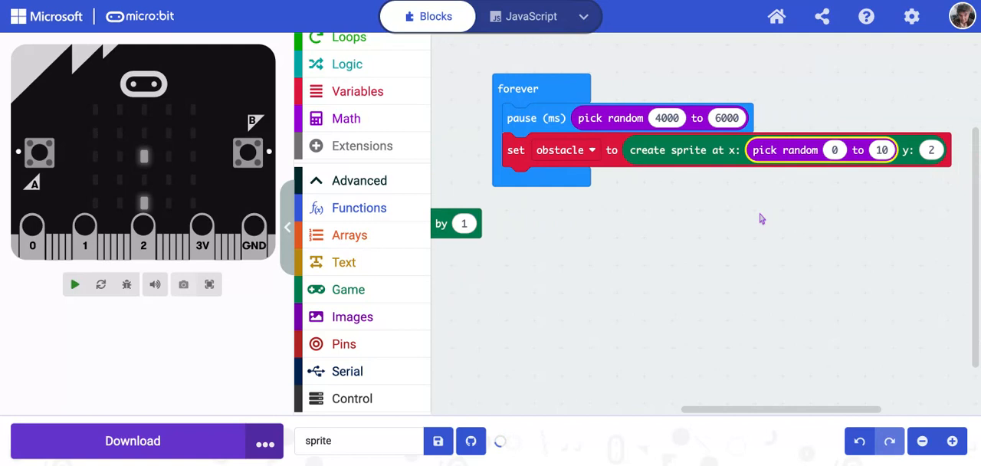
left_click(74, 285)
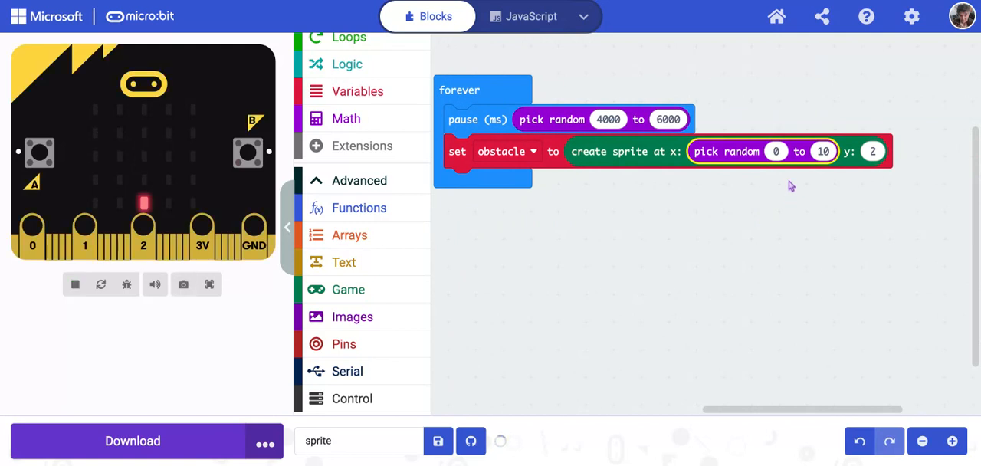
left_click(437, 440)
type("4")
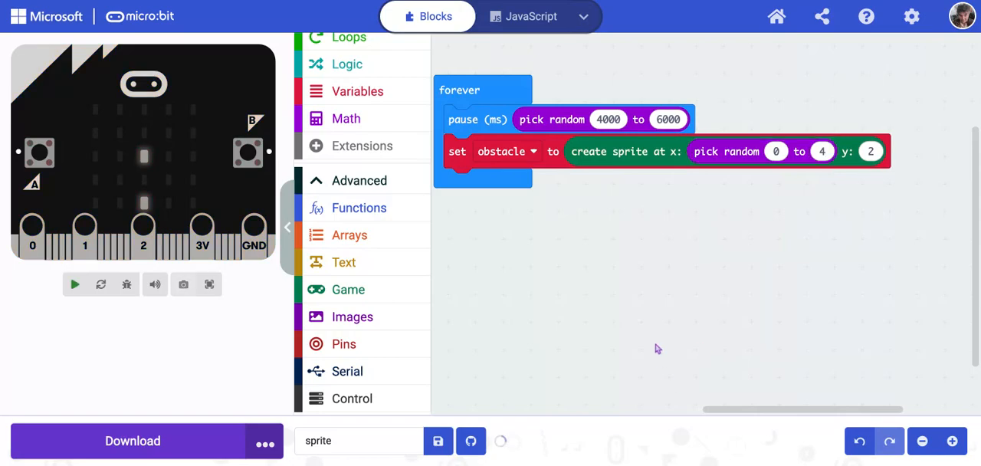
mouse_move(113, 110)
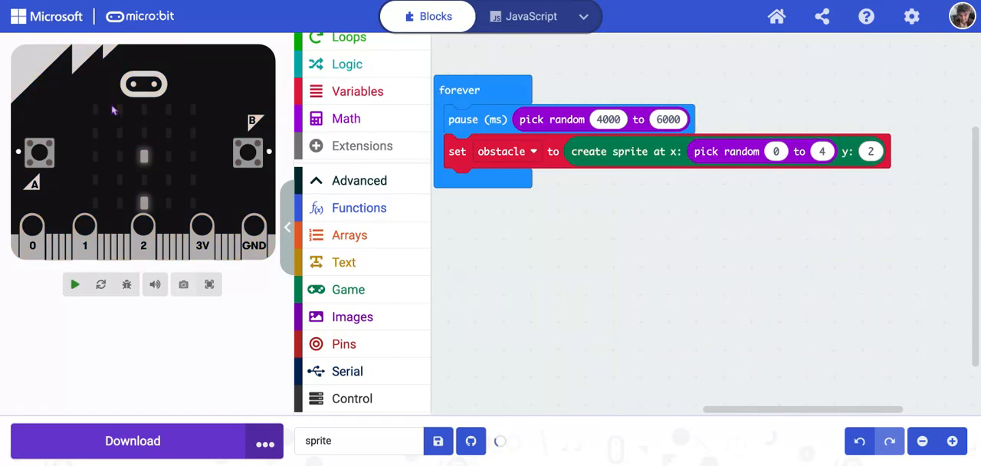
left_click(74, 284)
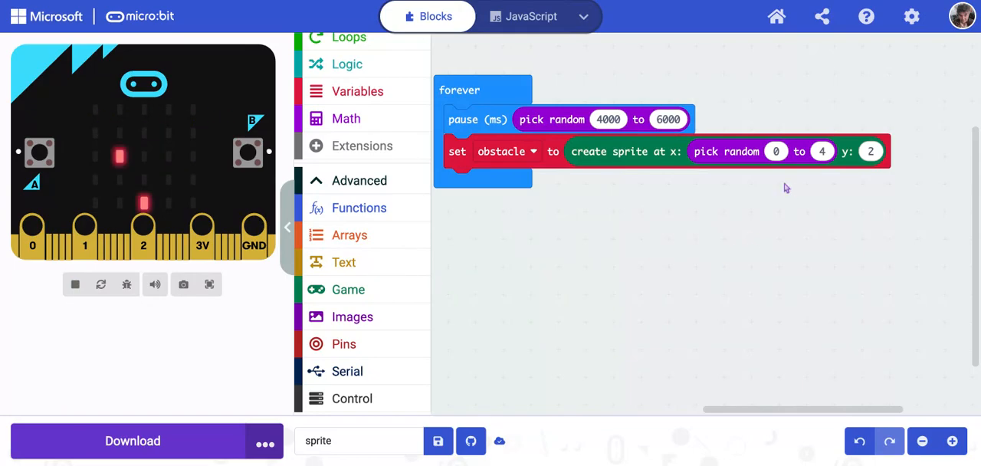
mouse_move(766, 236)
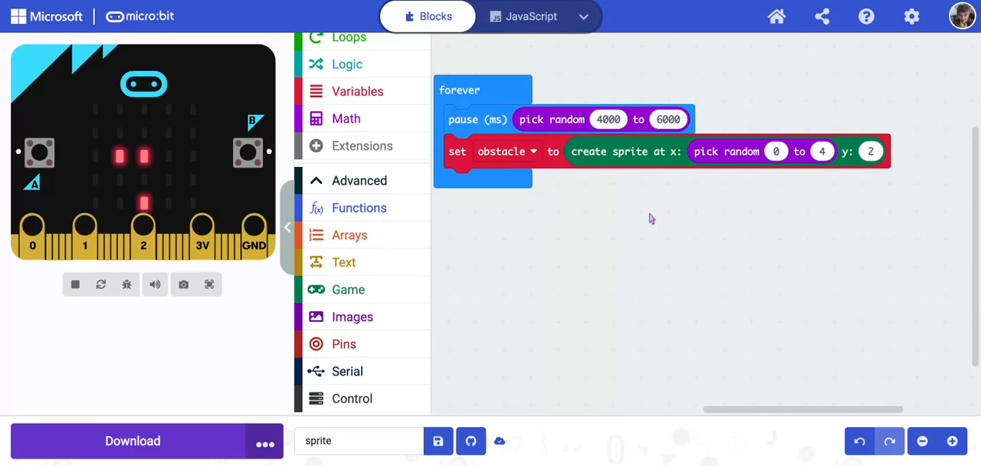
mouse_move(595, 290)
type("0")
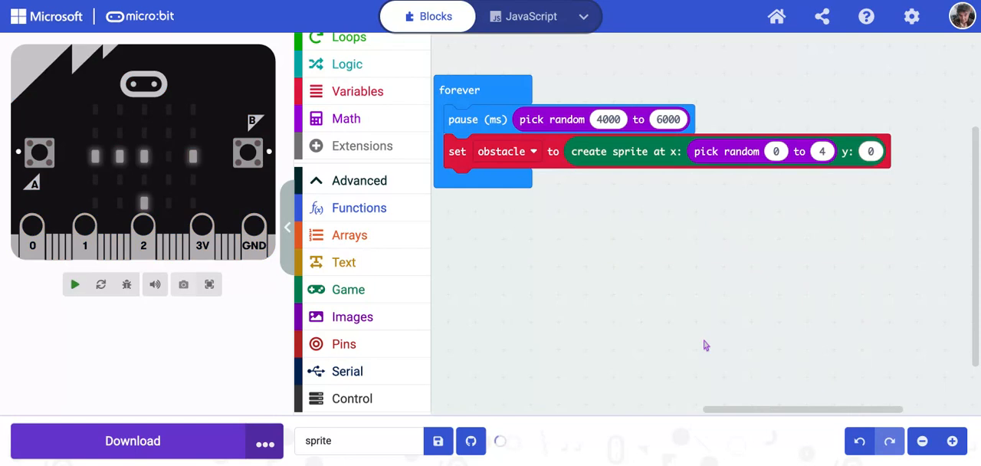
mouse_move(481, 266)
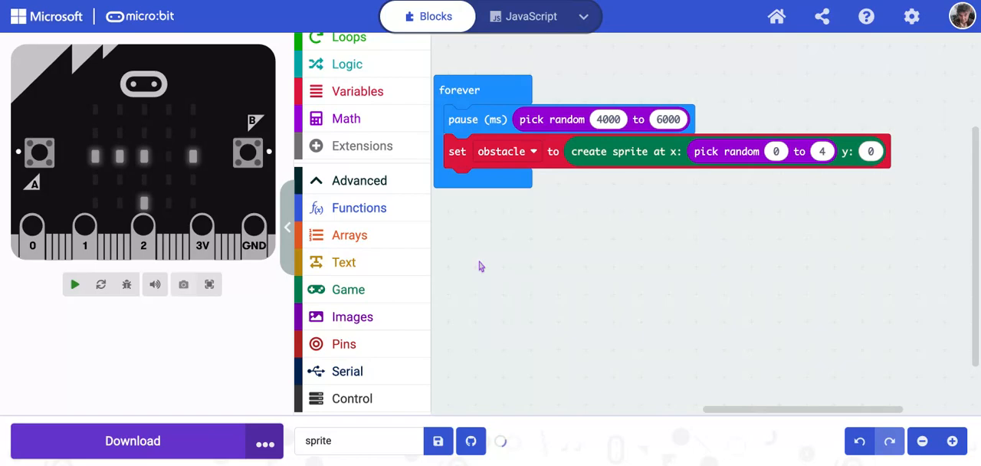
left_click(74, 284)
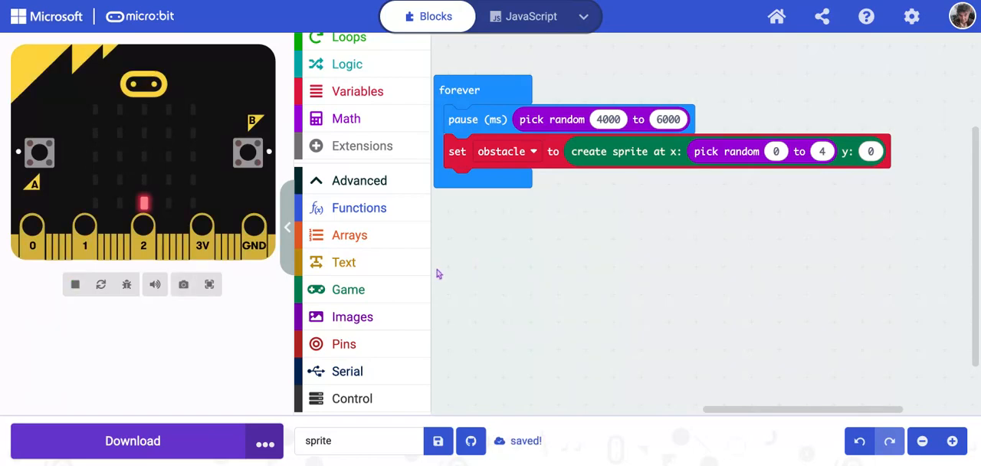
mouse_move(549, 241)
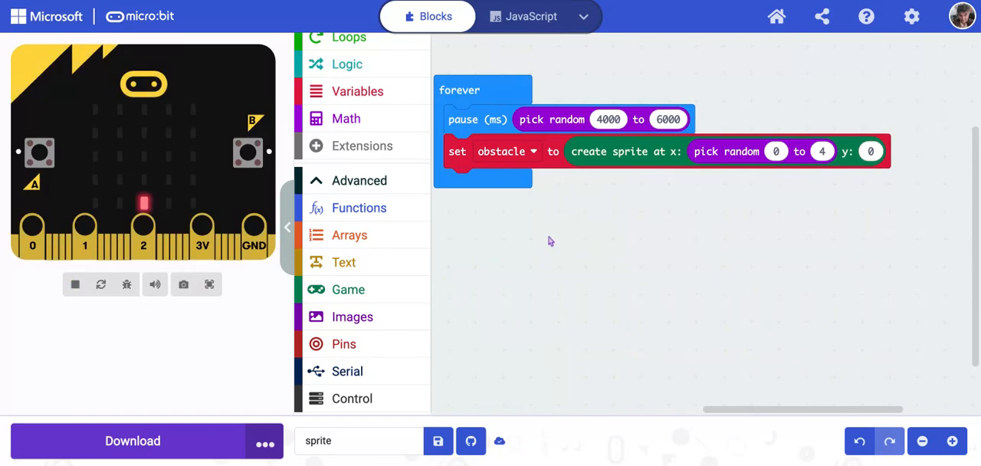
mouse_move(596, 320)
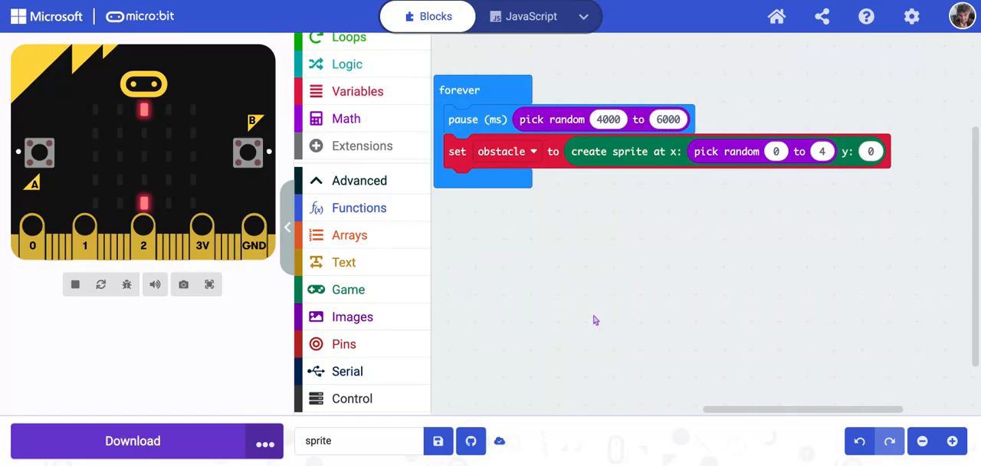
mouse_move(663, 222)
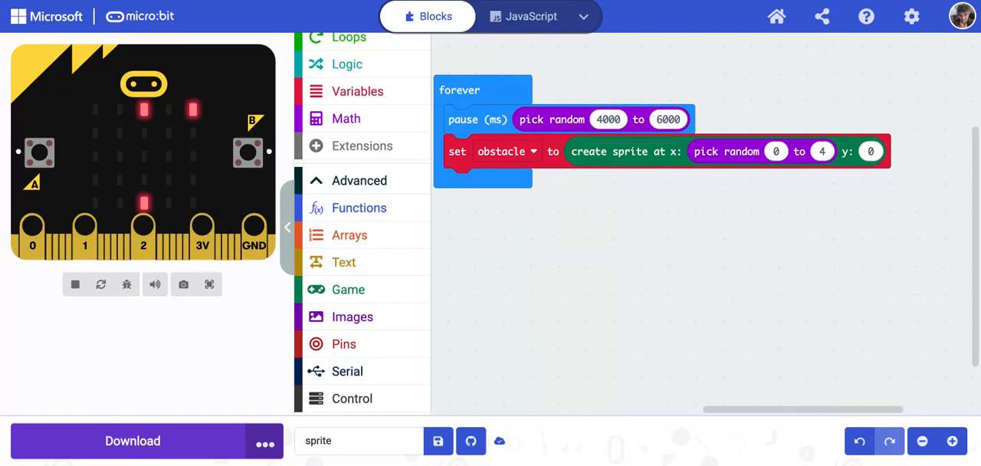
mouse_move(113, 119)
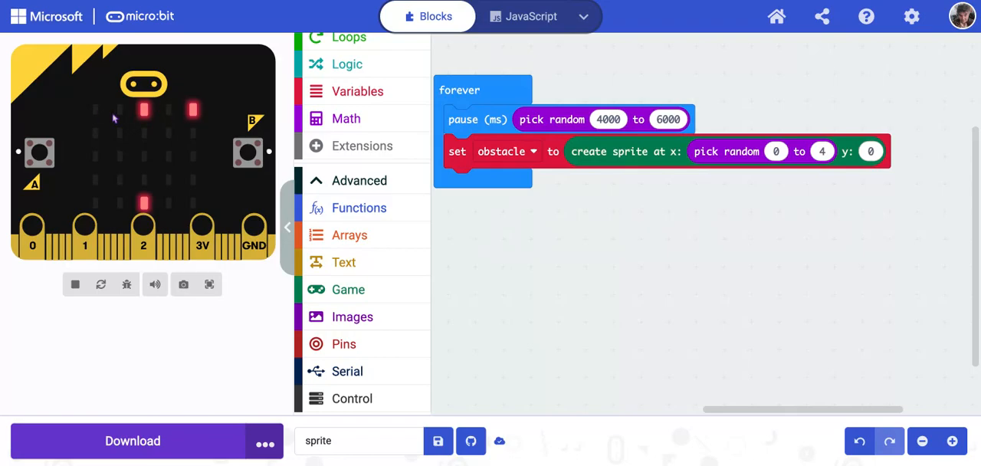
mouse_move(677, 308)
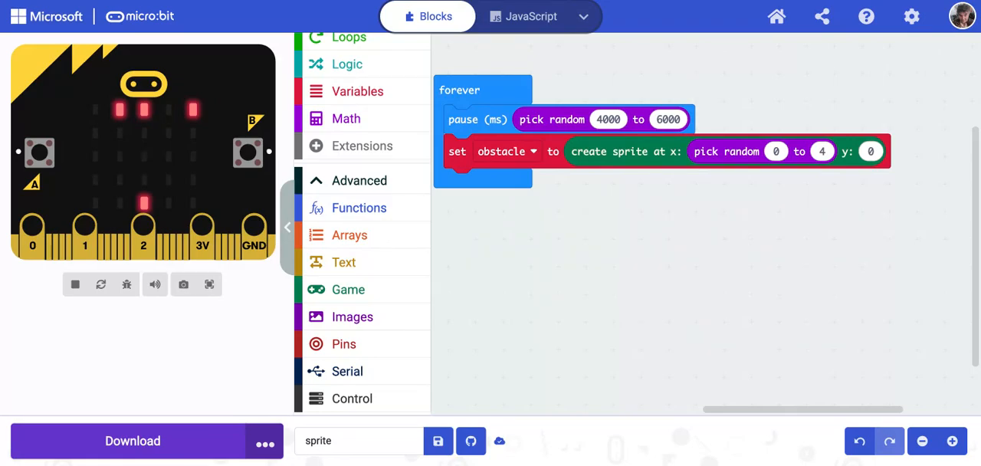
- Add an empty 'repeat 4 times' loop below 'set obstacle' inside forever
scroll("up", 3)
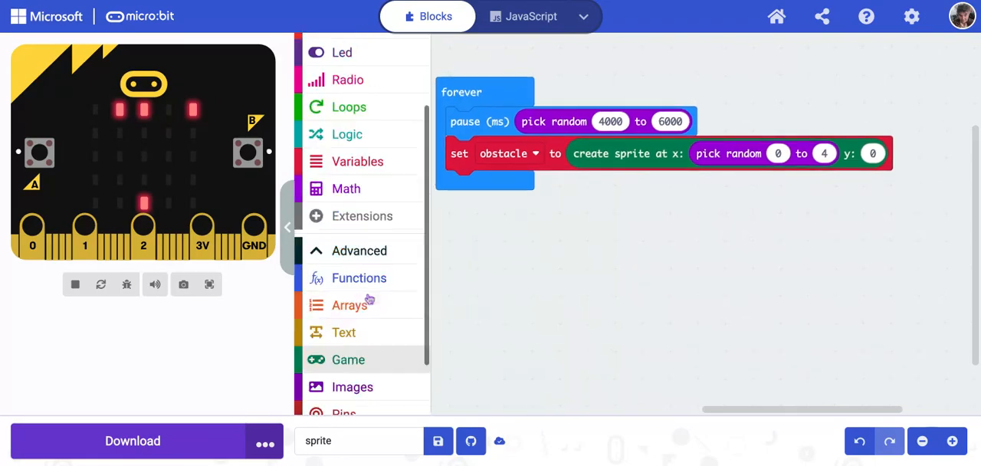
left_click(348, 106)
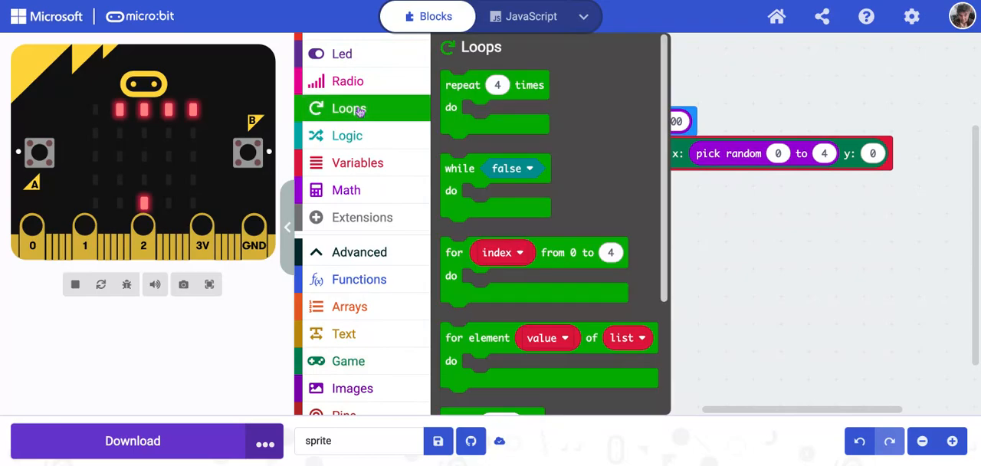
mouse_move(435, 98)
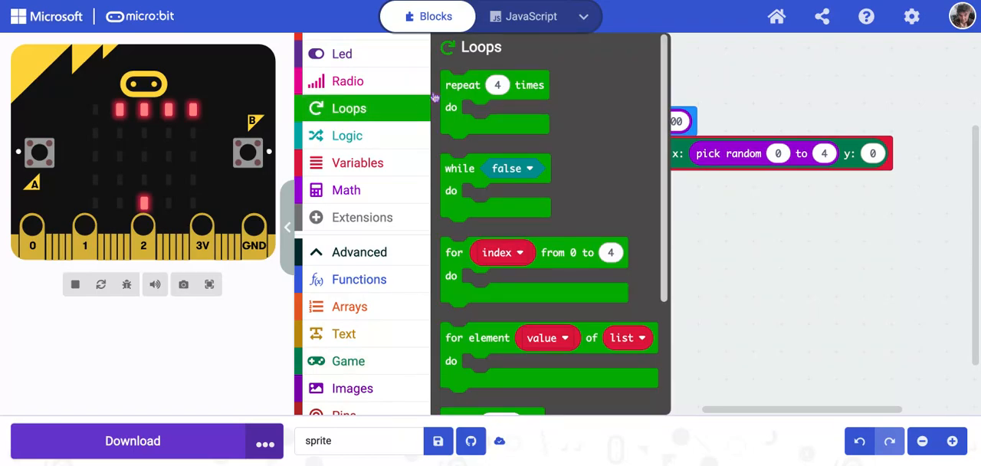
left_click_drag(494, 85, 498, 185)
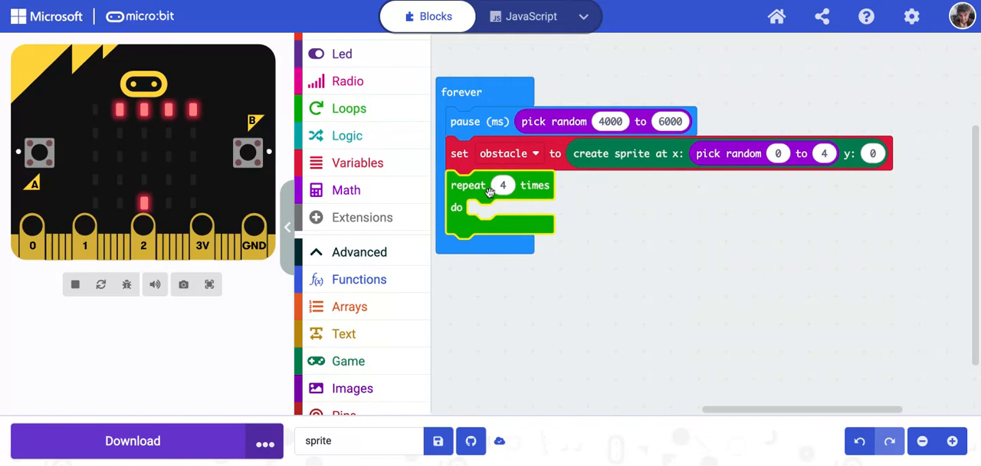
left_click(74, 284)
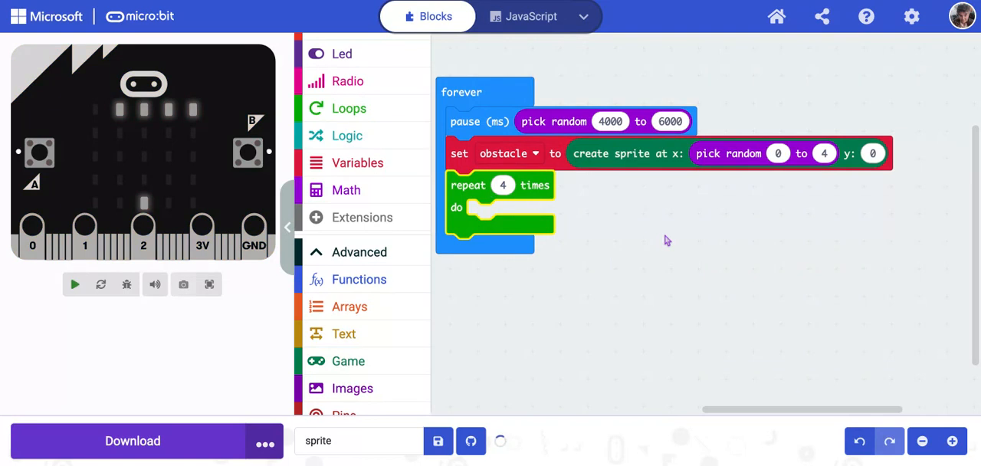
left_click(74, 284)
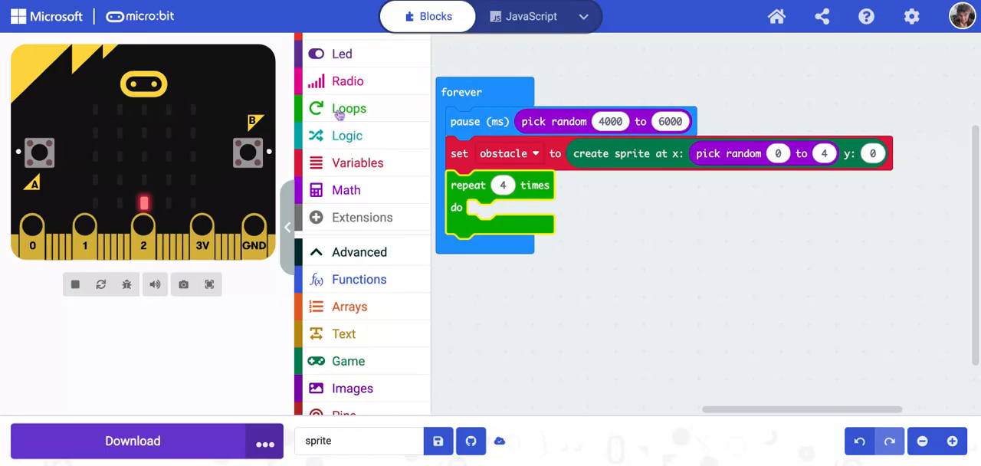
- Put a 200 ms pause inside the repeat 4 times loop
left_click(347, 73)
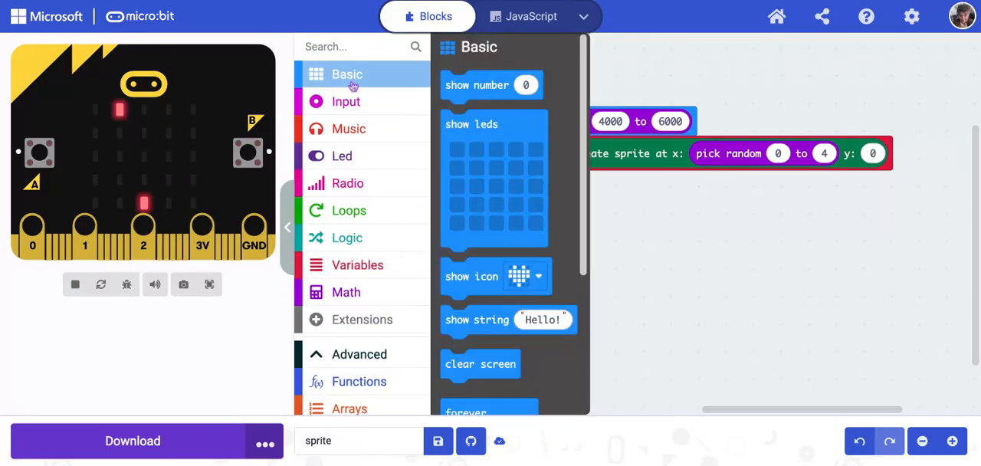
scroll("down", 3)
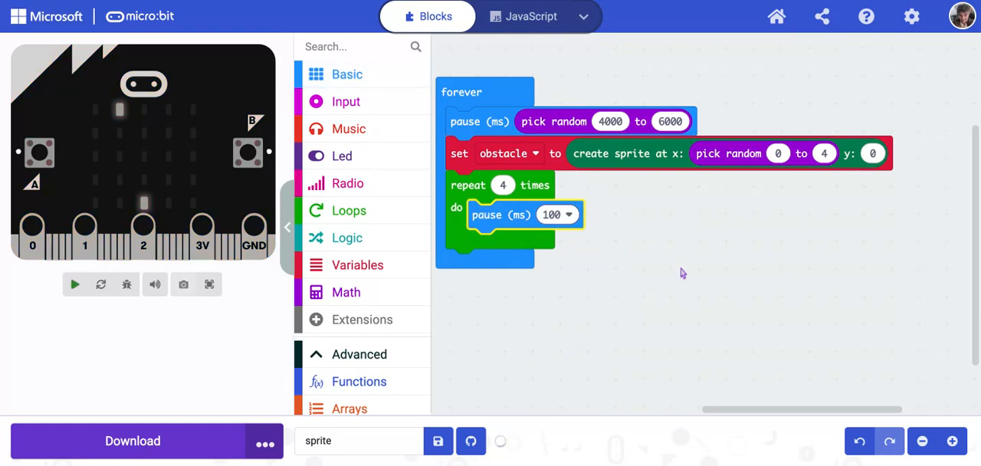
left_click(558, 215)
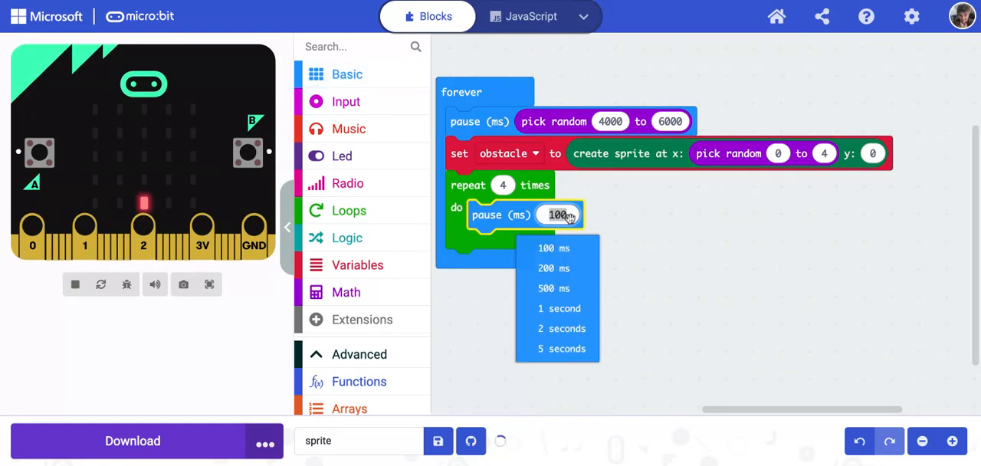
left_click(553, 267)
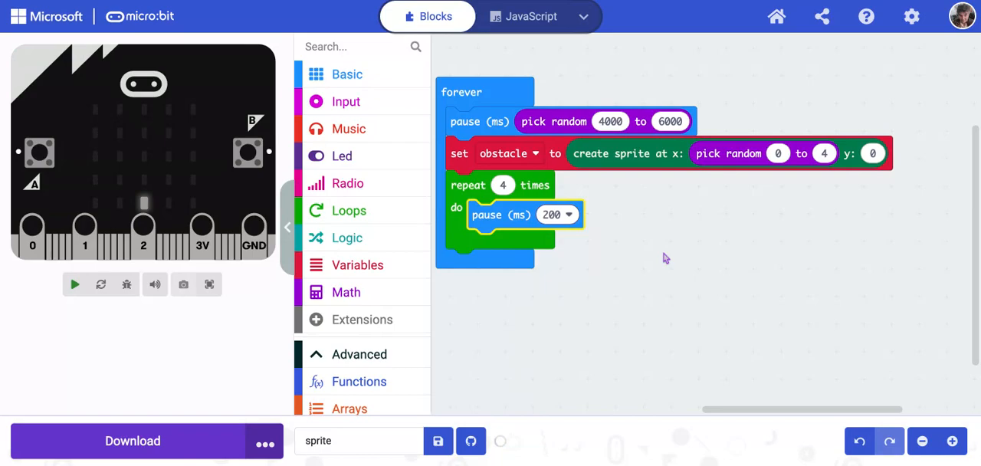
left_click(75, 284)
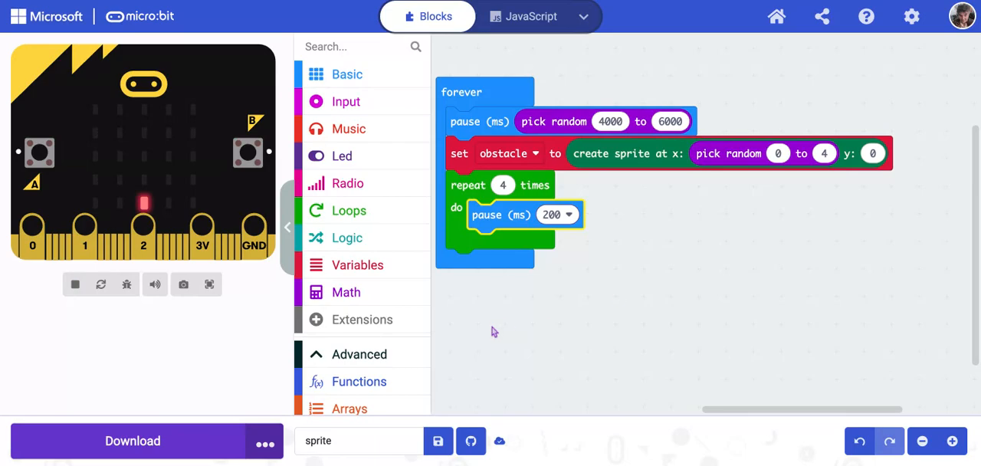
- Place a 'sprite change x by 1' block under the pause in the repeat loop
scroll("down", 3)
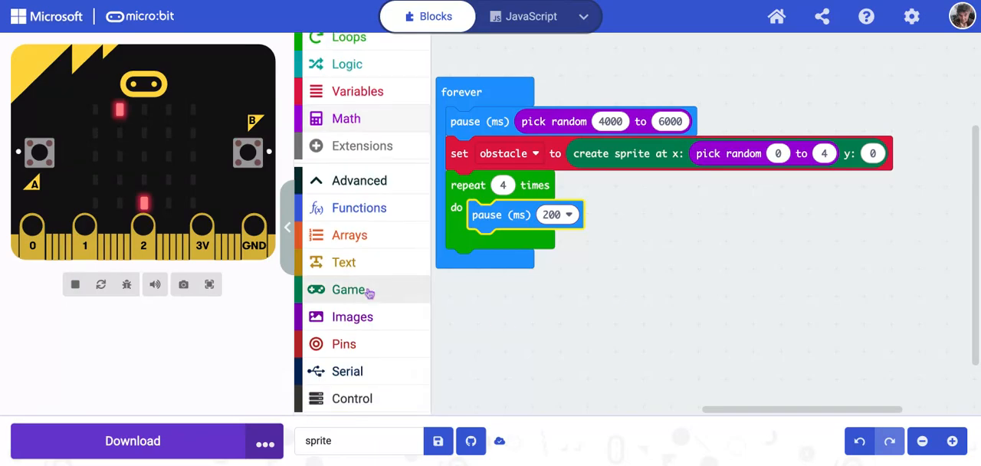
left_click(348, 289)
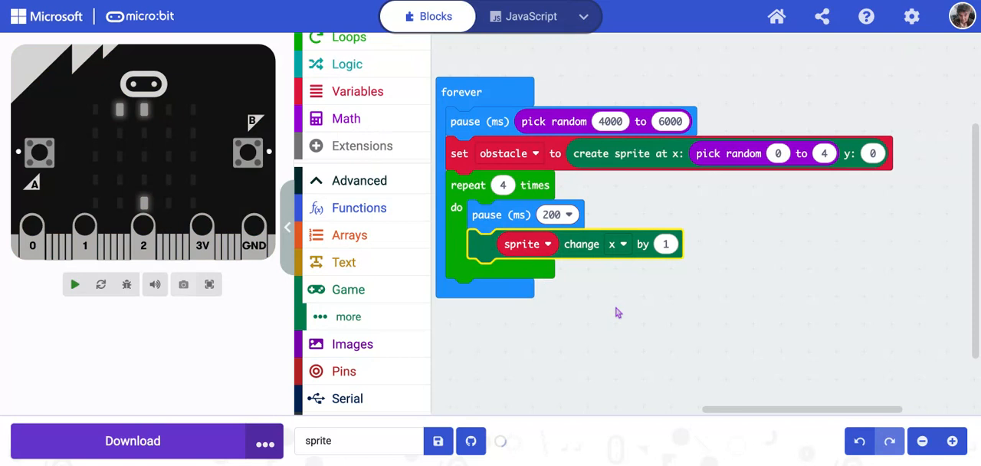
left_click(74, 285)
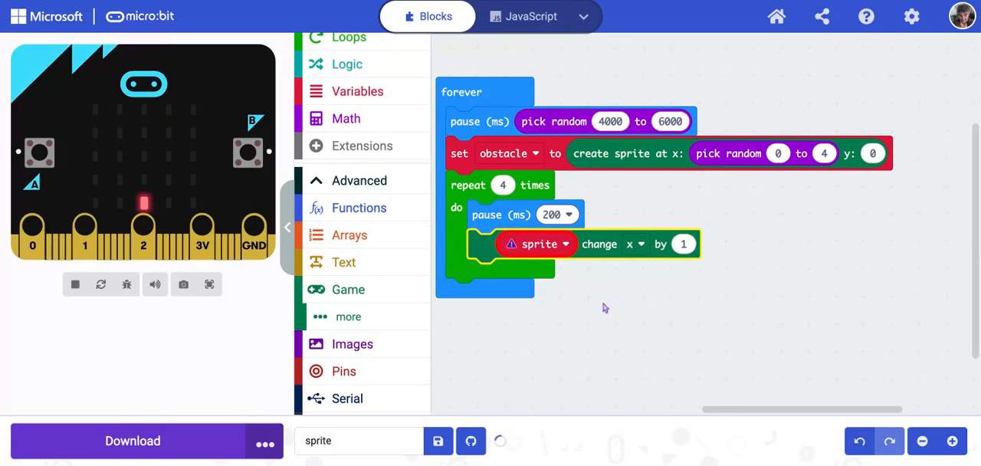
- Change the block to move obstacle by 1 along y
left_click(565, 243)
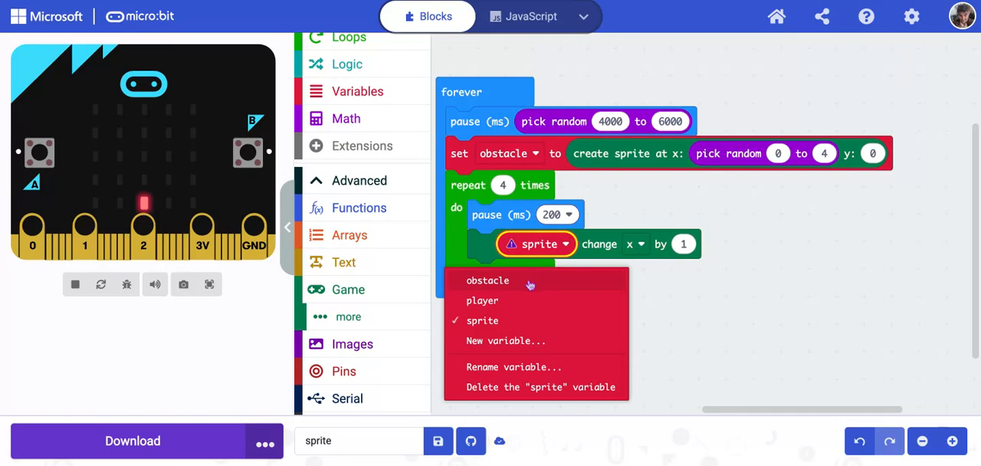
left_click(488, 280)
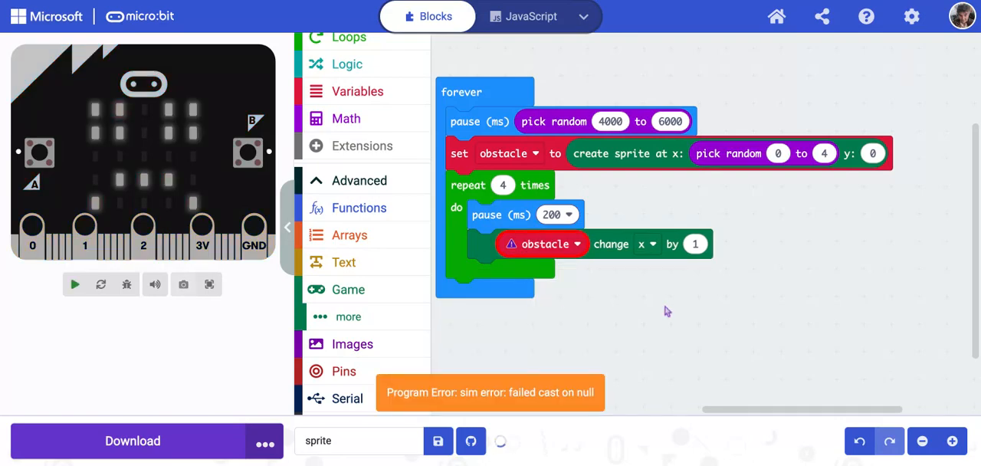
left_click(74, 285)
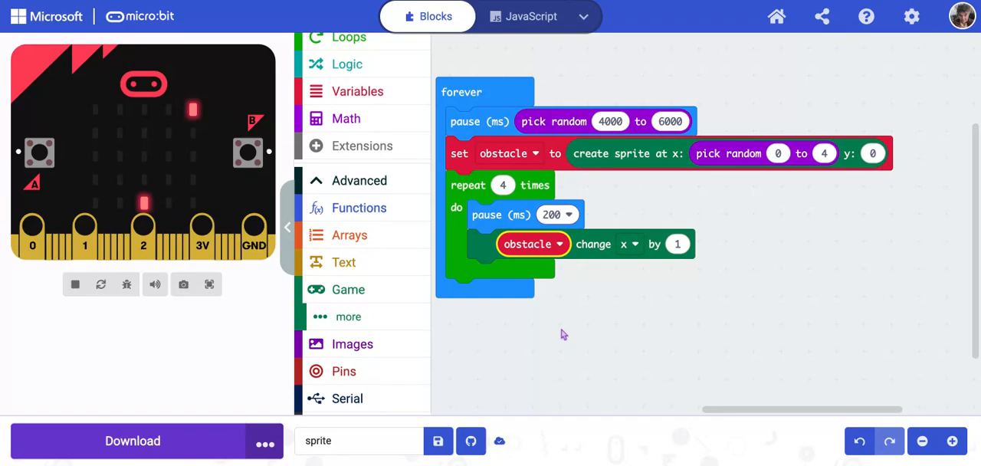
left_click(628, 244)
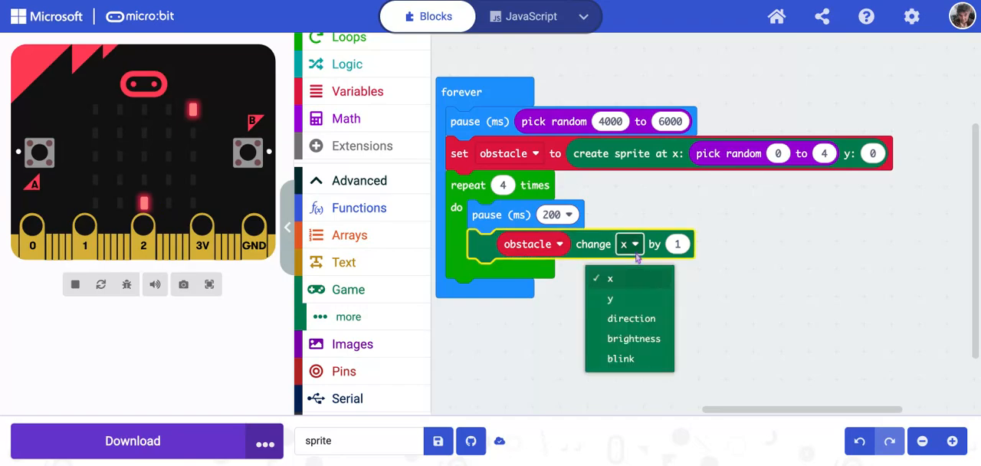
left_click(609, 299)
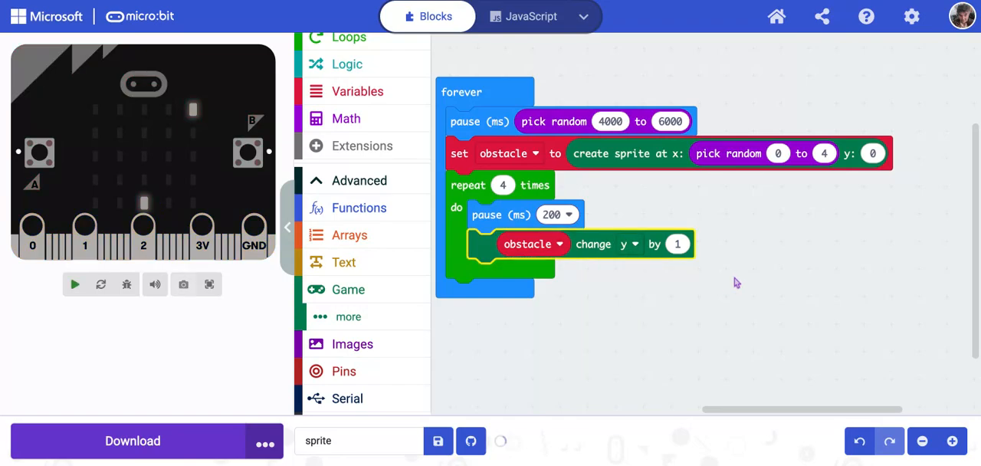
left_click(74, 285)
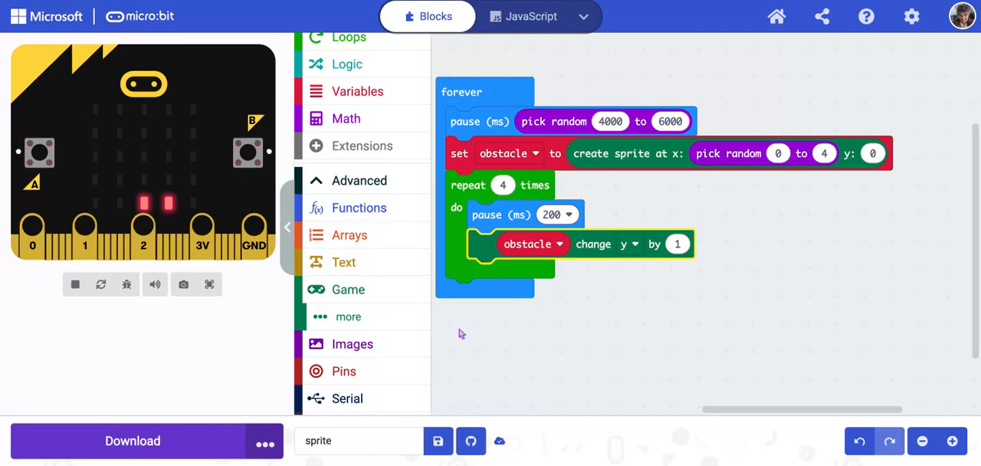
mouse_move(461, 333)
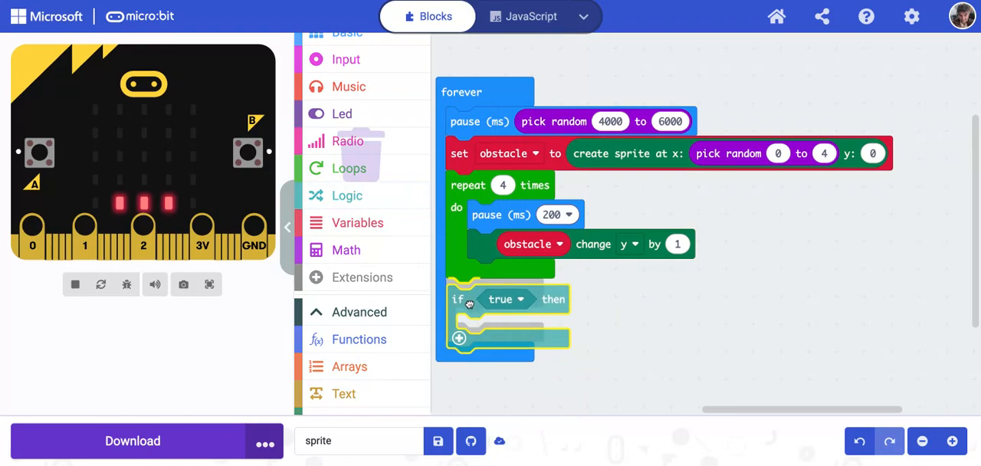
- Add an 'if then' below the repeat loop with an 'is sprite touching' condition
left_click(74, 284)
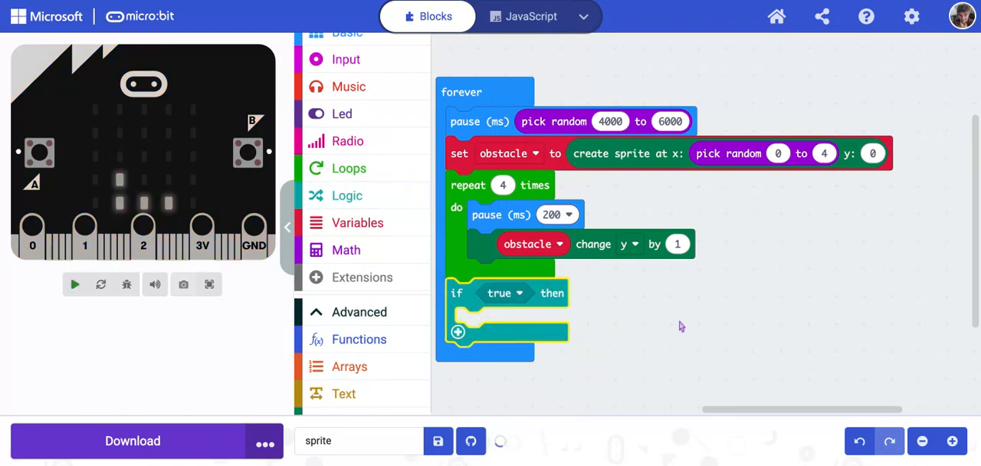
left_click(75, 285)
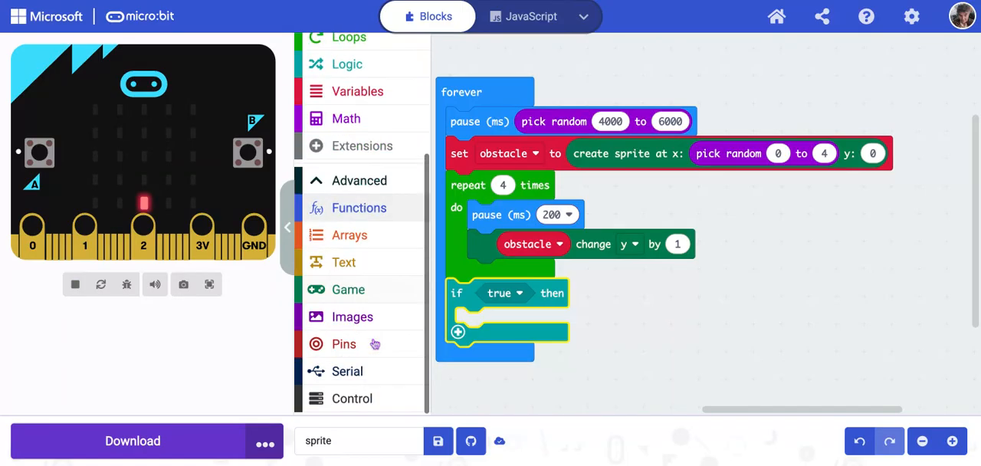
left_click(347, 288)
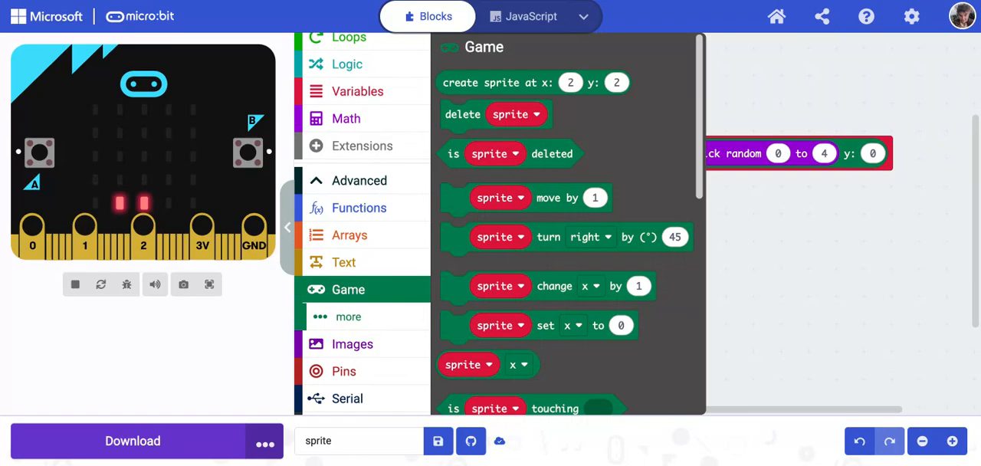
mouse_move(819, 244)
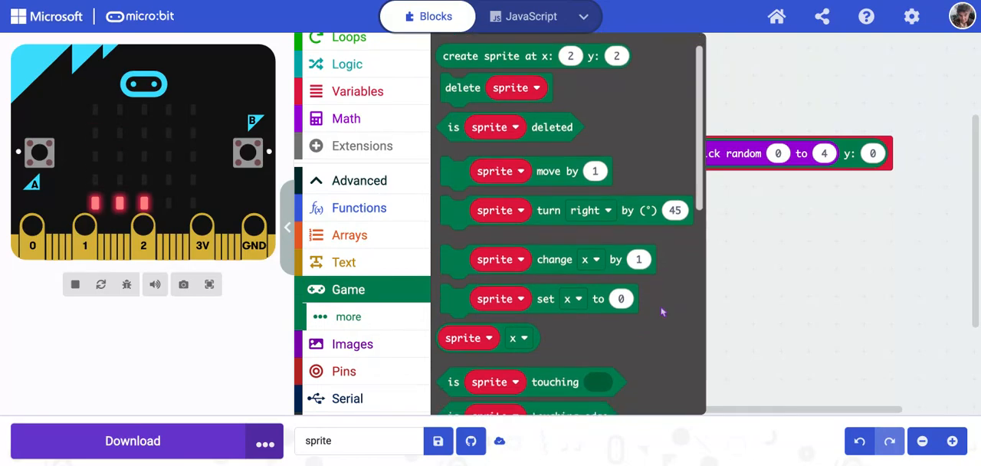
scroll("down", 3)
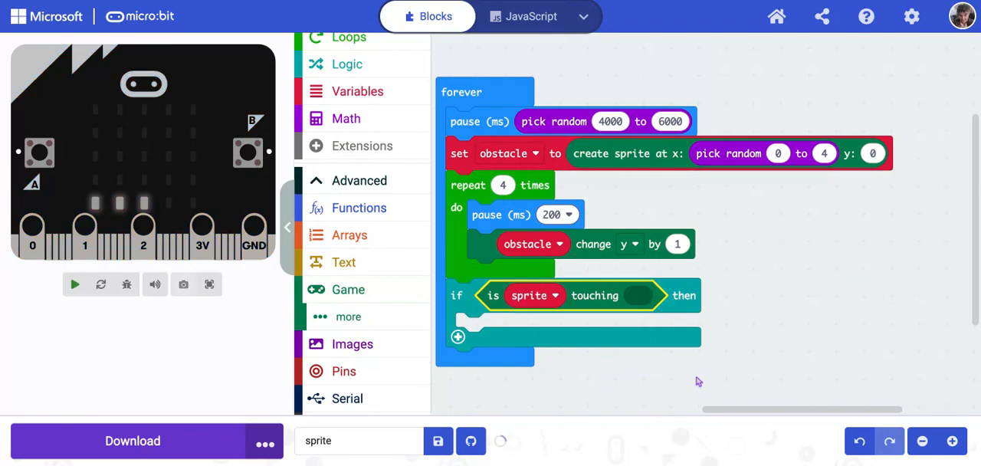
- Set the touching condition to player touching the obstacle variable
left_click(74, 284)
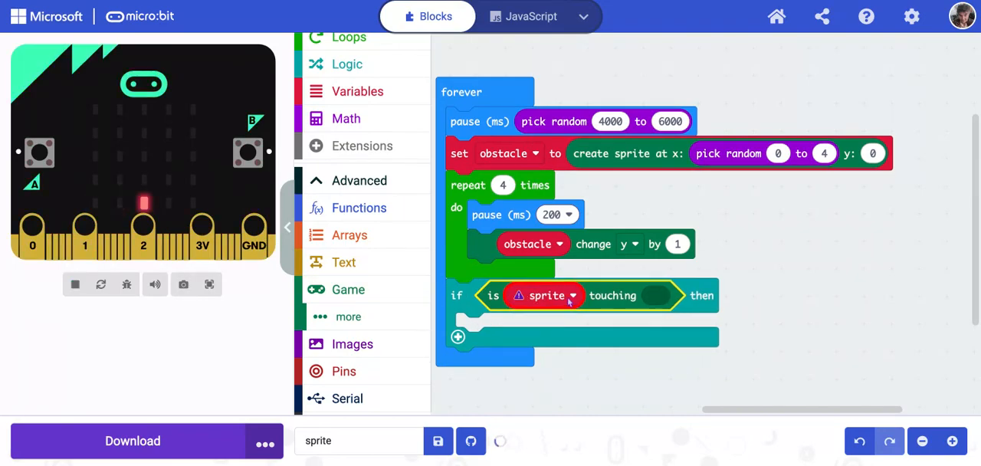
left_click(570, 296)
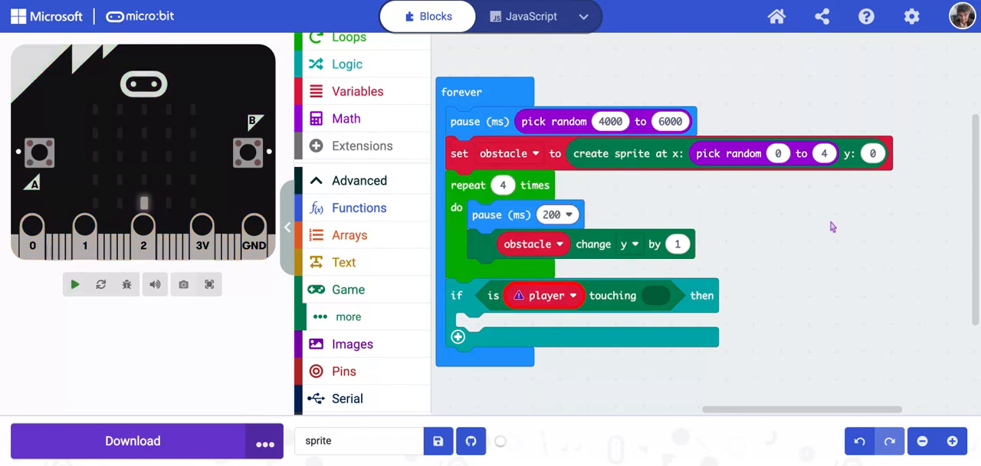
left_click(75, 284)
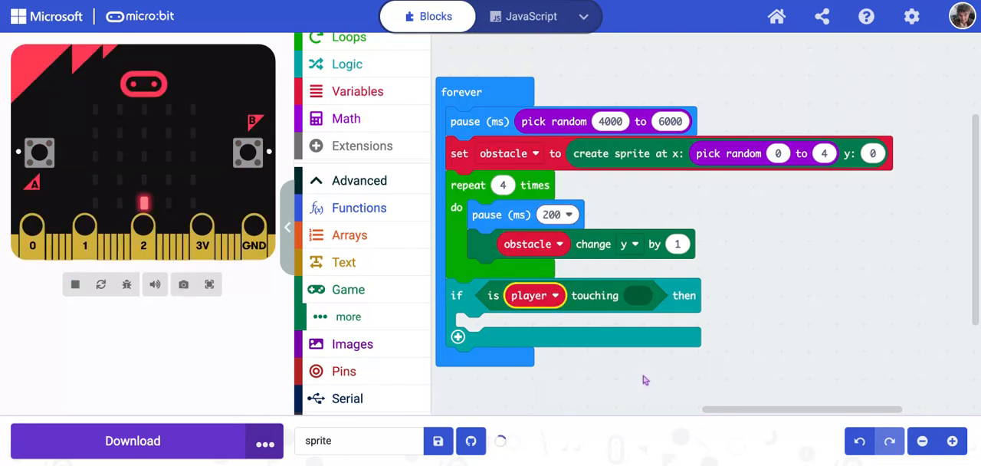
left_click(438, 441)
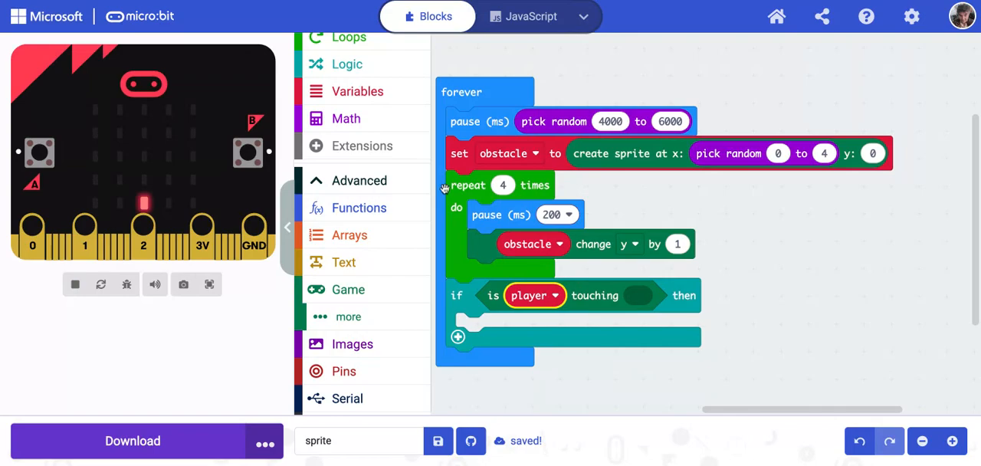
left_click(357, 91)
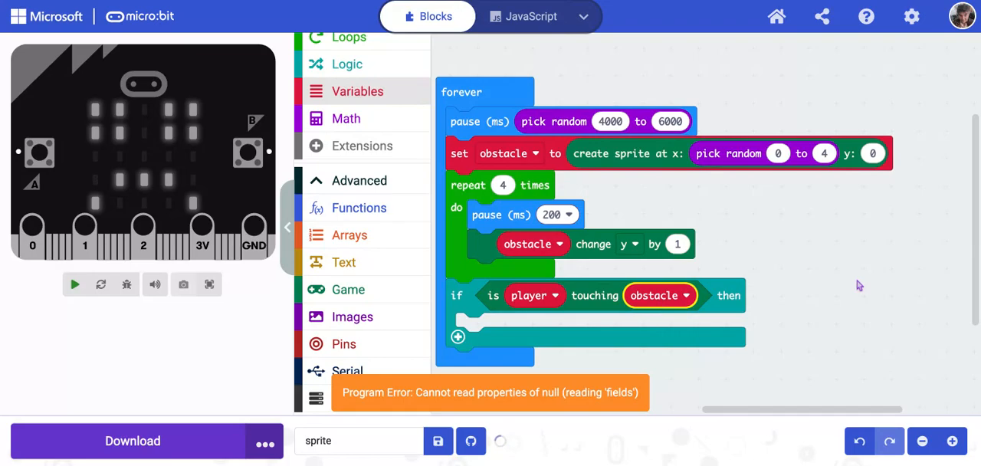
left_click(74, 284)
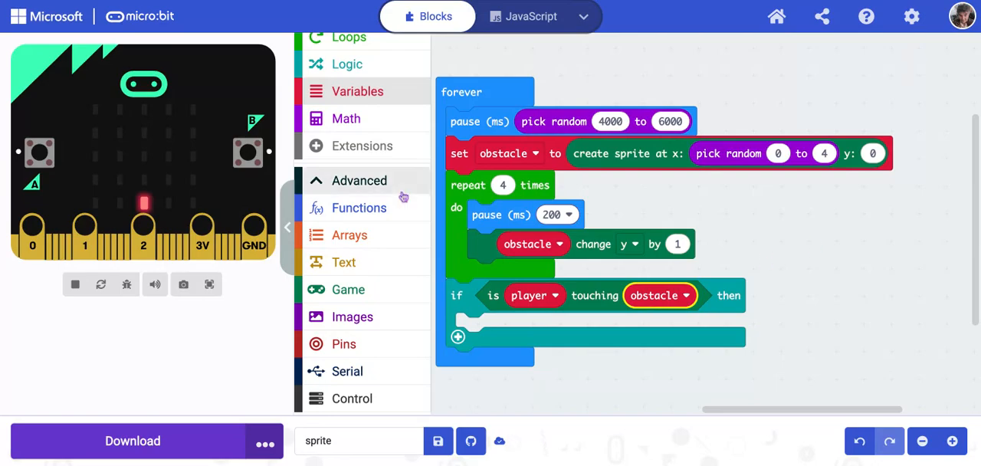
- Put a 'game over' block inside the player-touching-obstacle if block
left_click(347, 289)
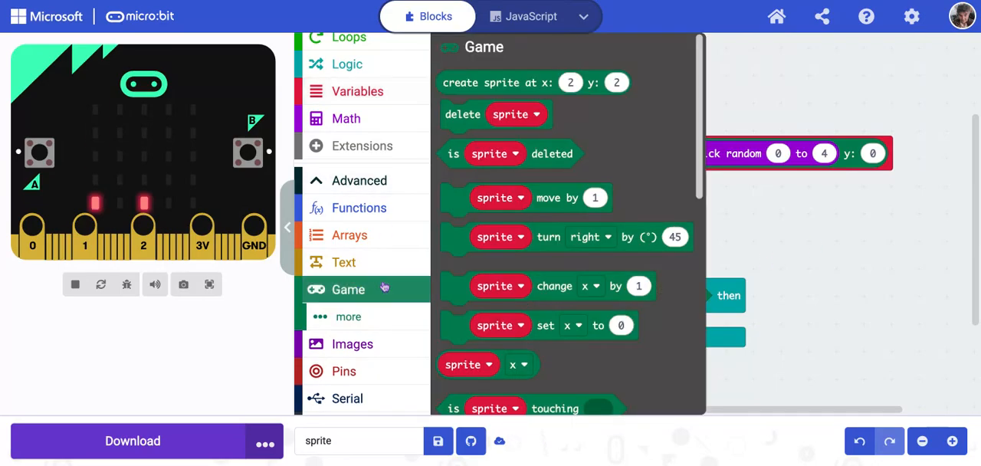
scroll("down", 3)
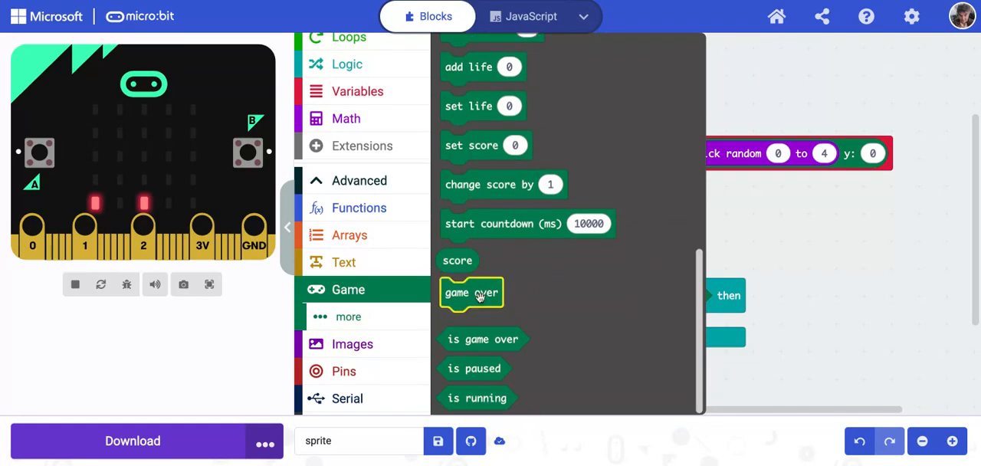
left_click_drag(472, 293, 486, 327)
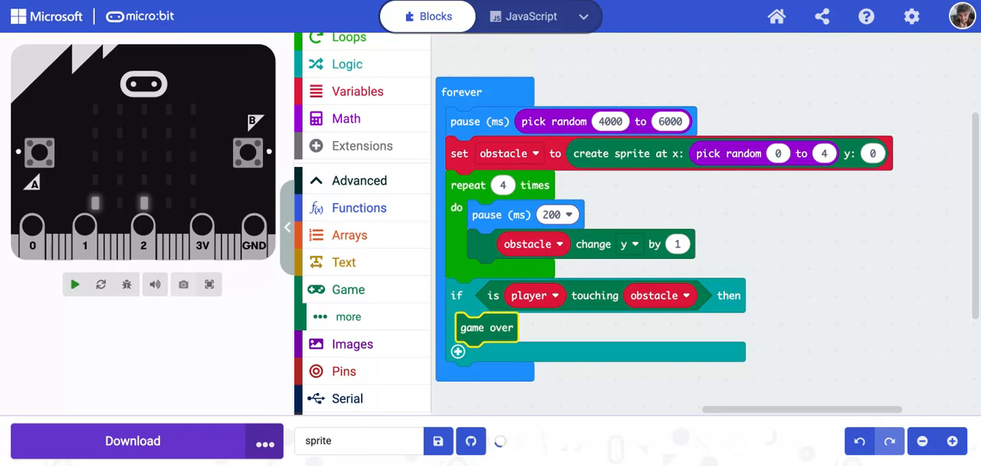
left_click(74, 284)
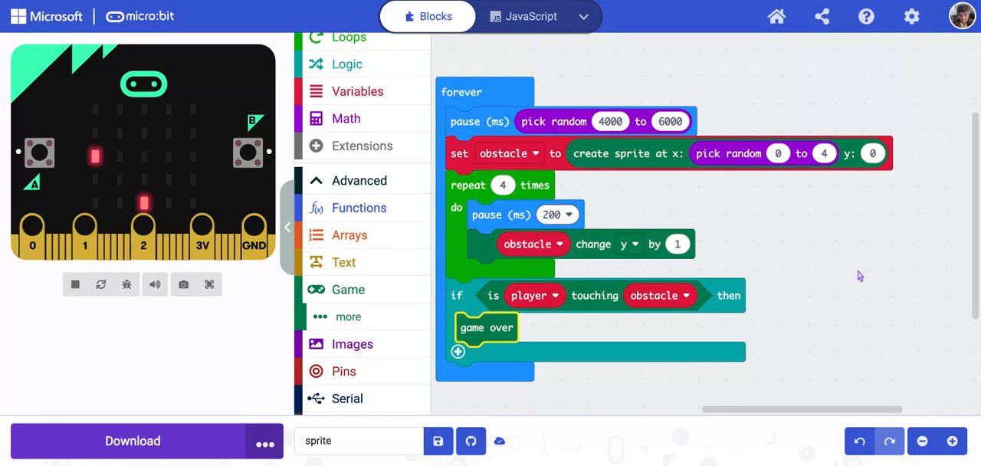
- Add a 200 ms pause below the touch-check if block
left_click(347, 74)
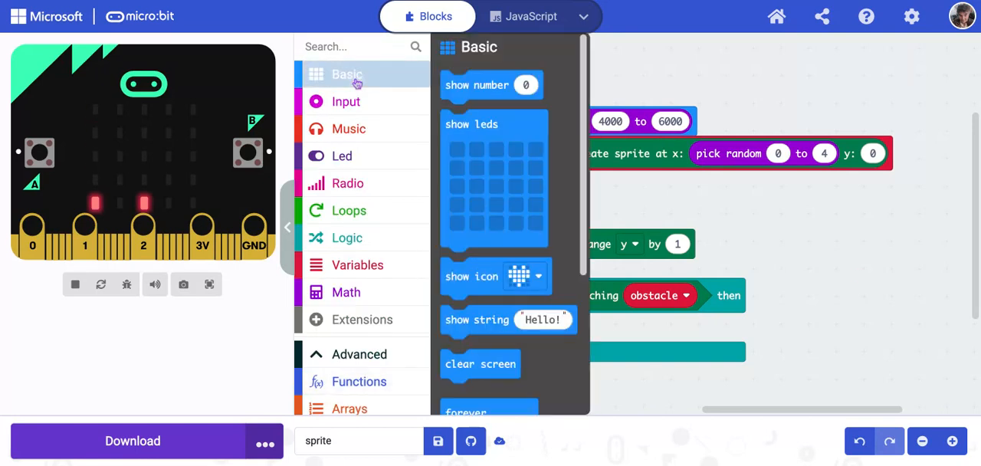
scroll("down", 3)
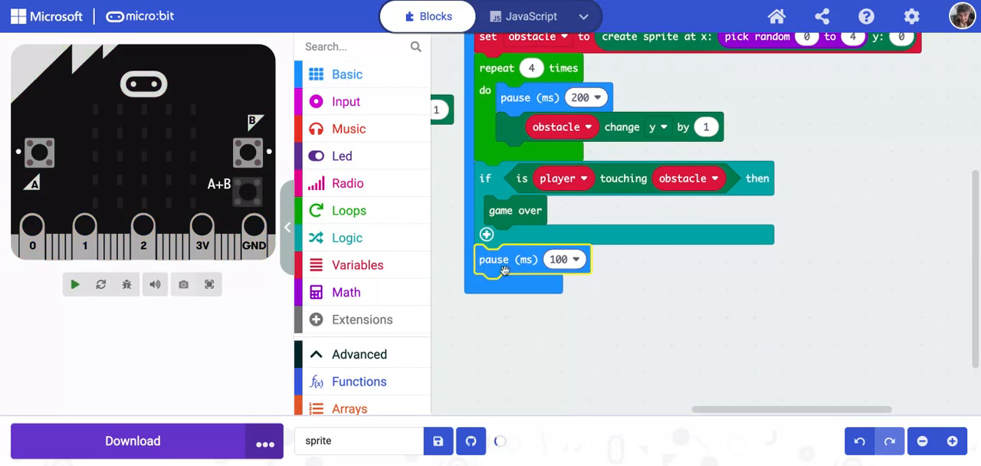
left_click(75, 284)
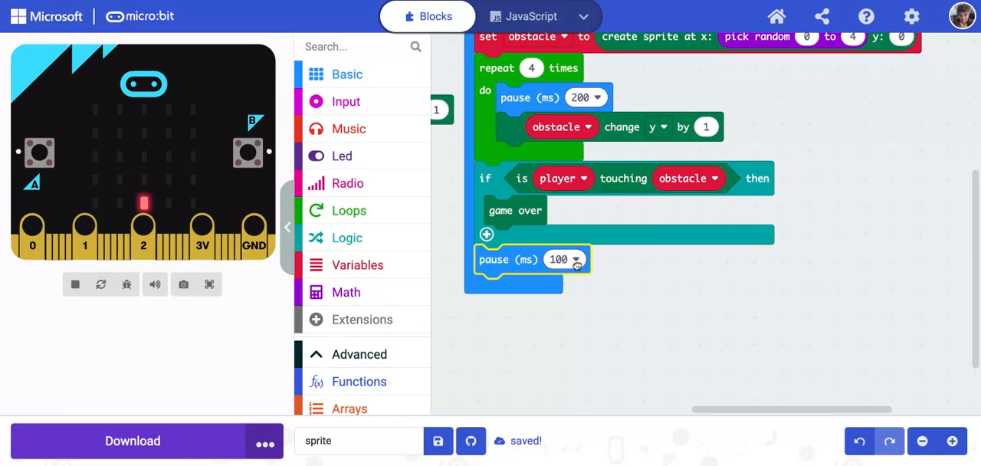
left_click(558, 259)
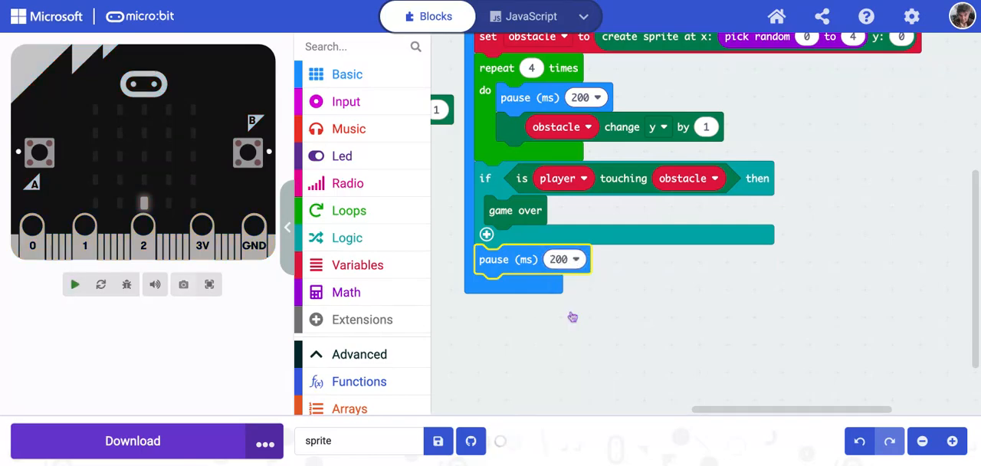
left_click(74, 284)
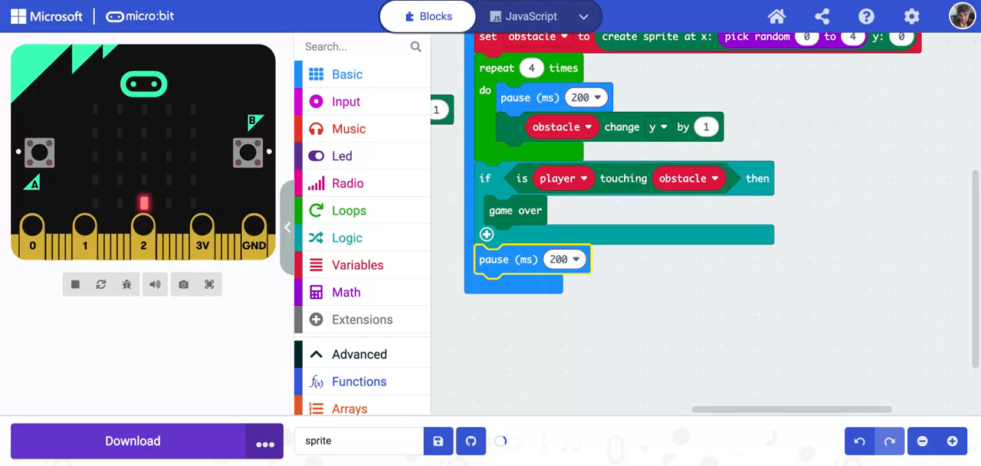
- Add 'change score by 1' beneath the pause
scroll("down", 3)
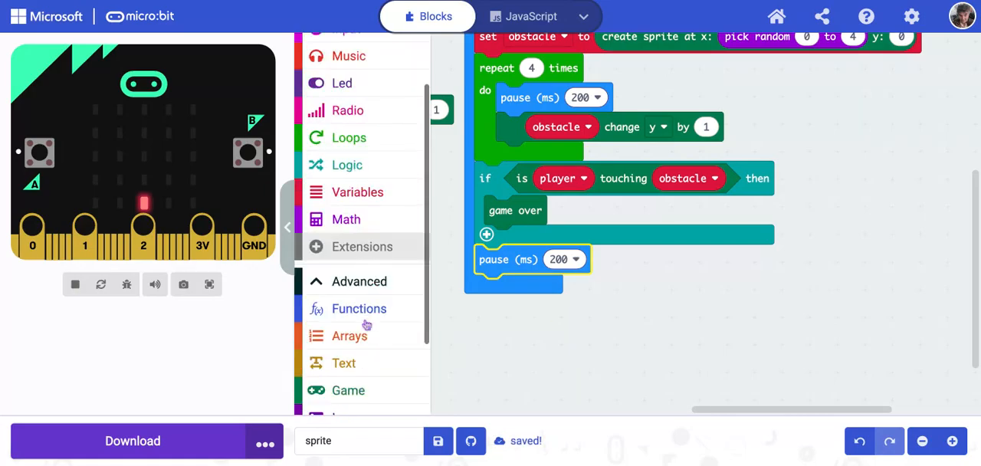
left_click(348, 390)
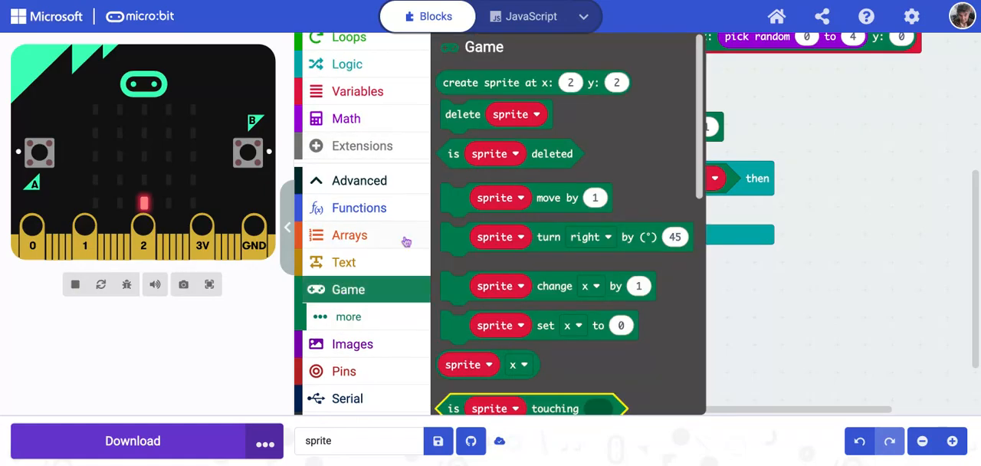
scroll("down", 3)
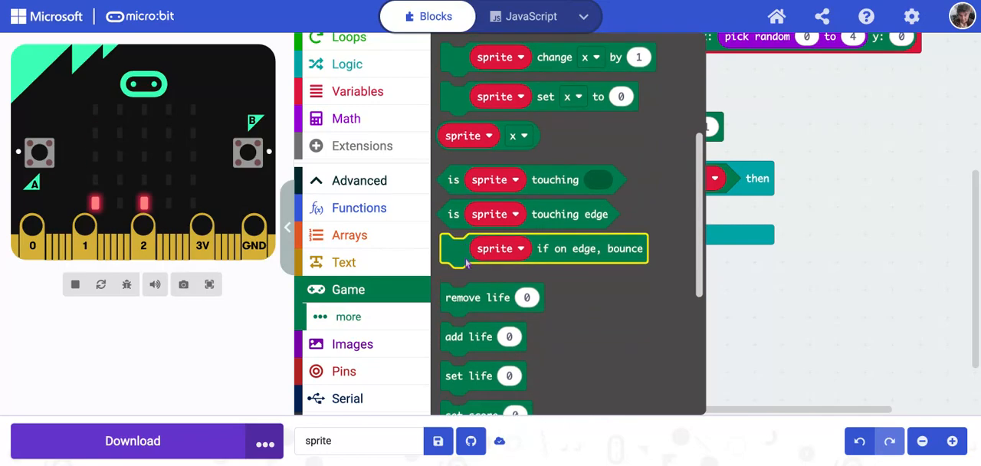
scroll("down", 3)
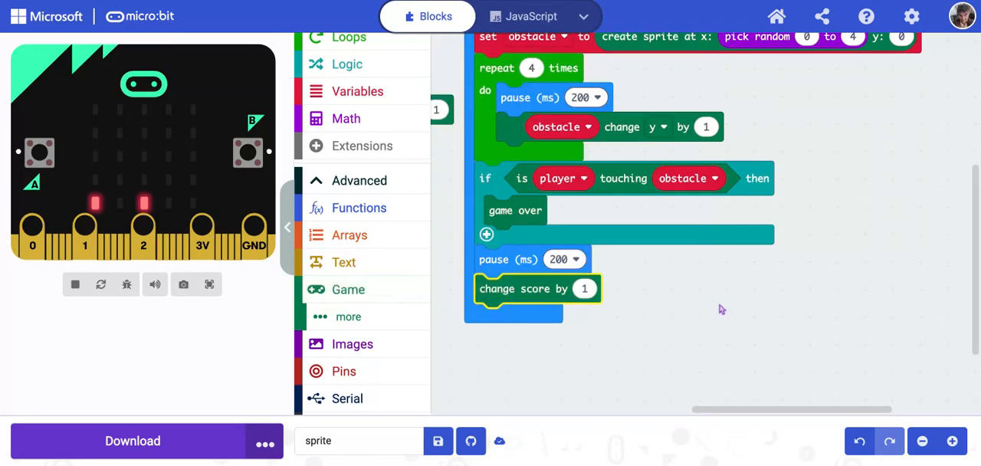
left_click(74, 284)
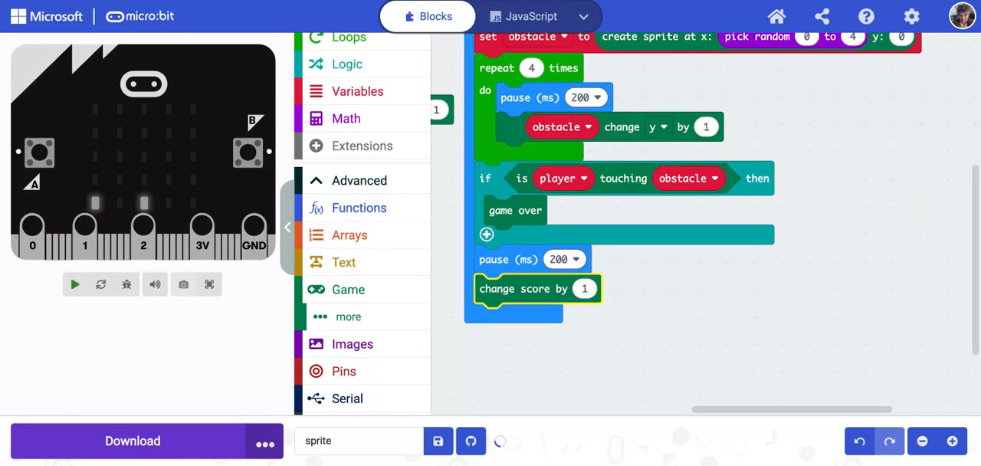
left_click(74, 284)
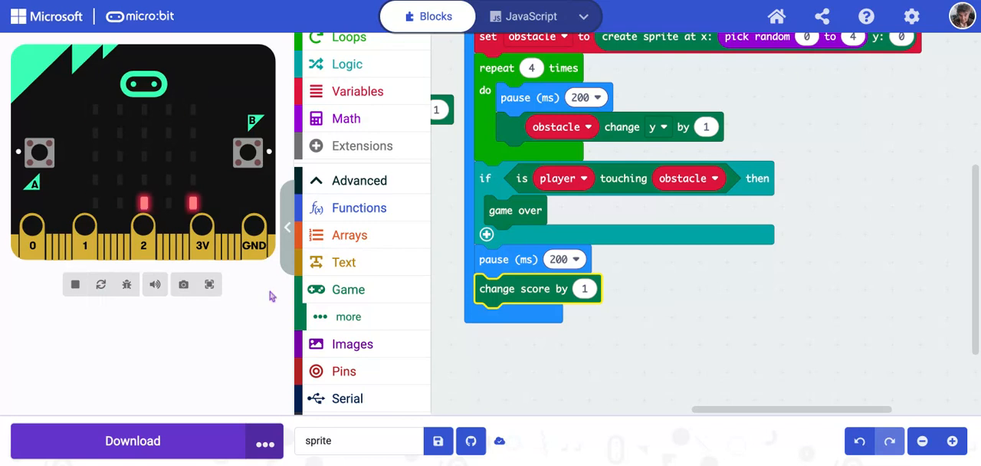
mouse_move(199, 222)
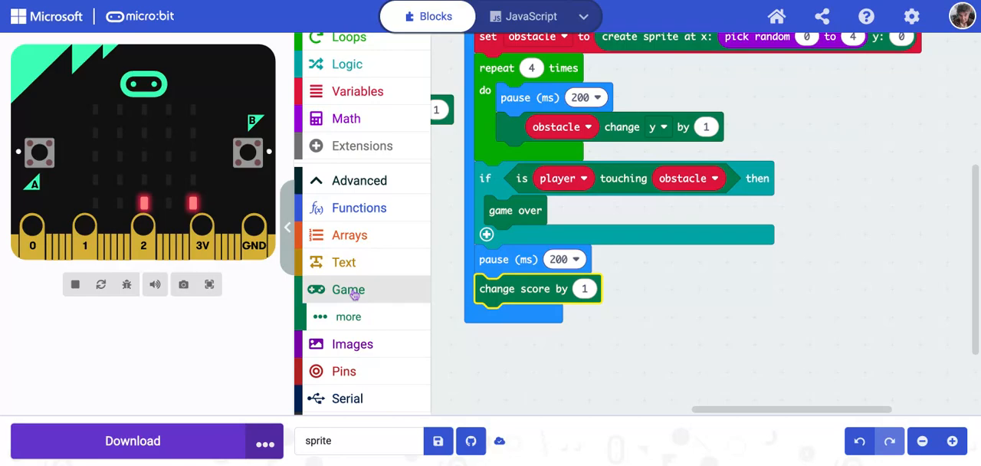
- Add a 'delete obstacle' block after 'change score by 1' at the loop's end
left_click(348, 289)
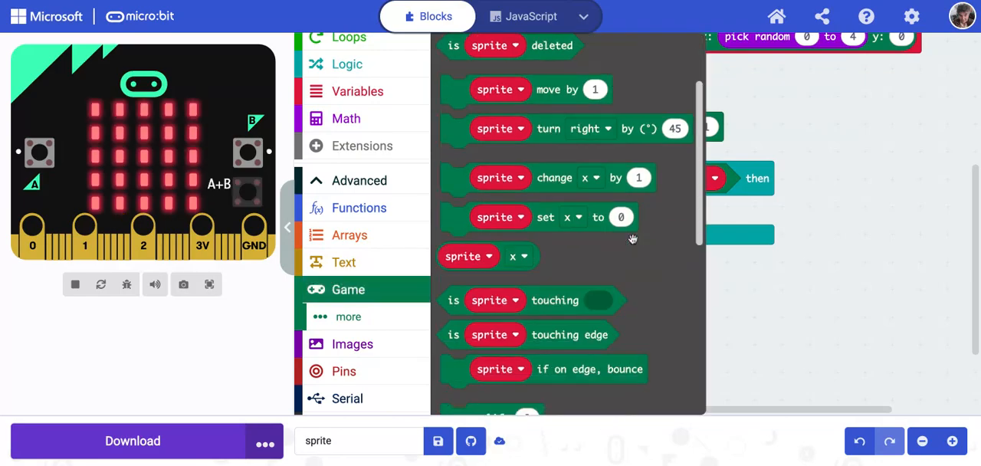
scroll("down", 3)
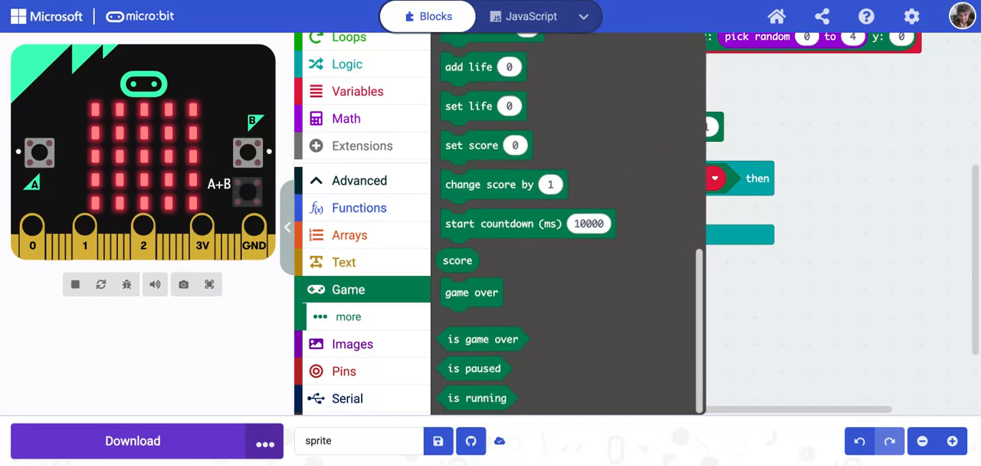
scroll("up", 3)
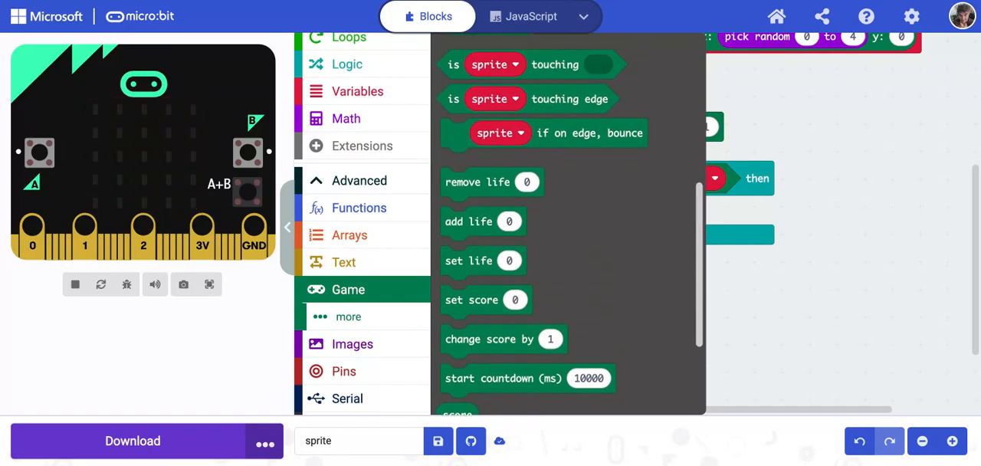
scroll("up", 3)
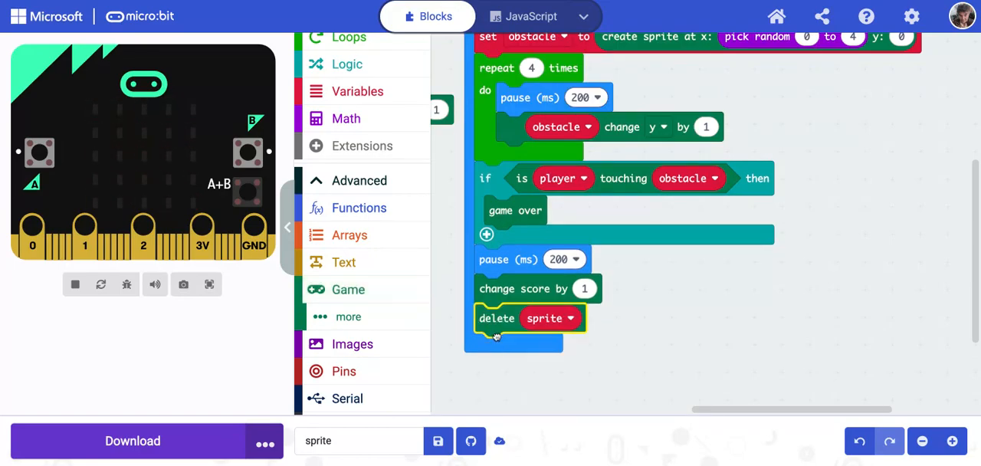
left_click(75, 285)
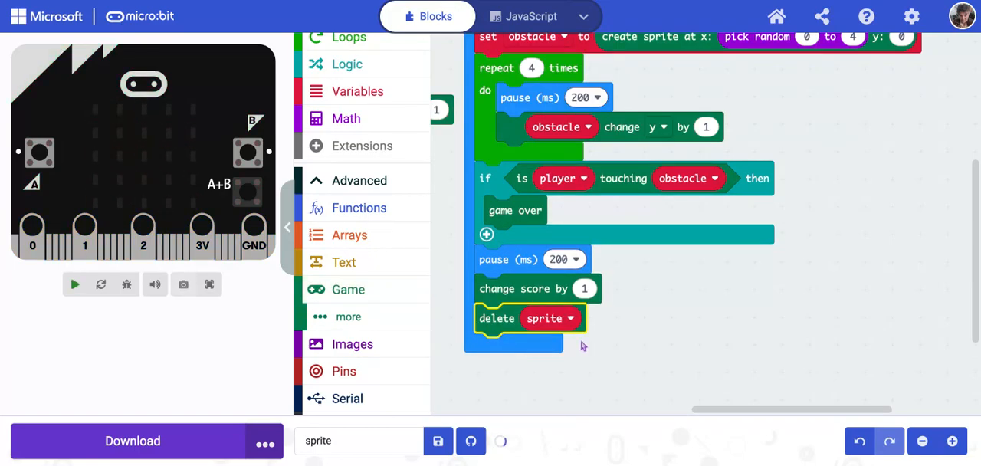
left_click(74, 284)
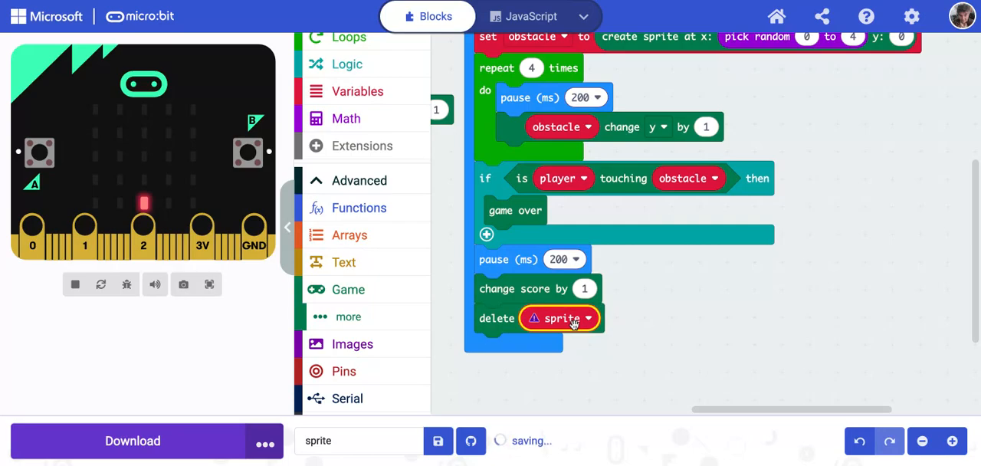
left_click(559, 318)
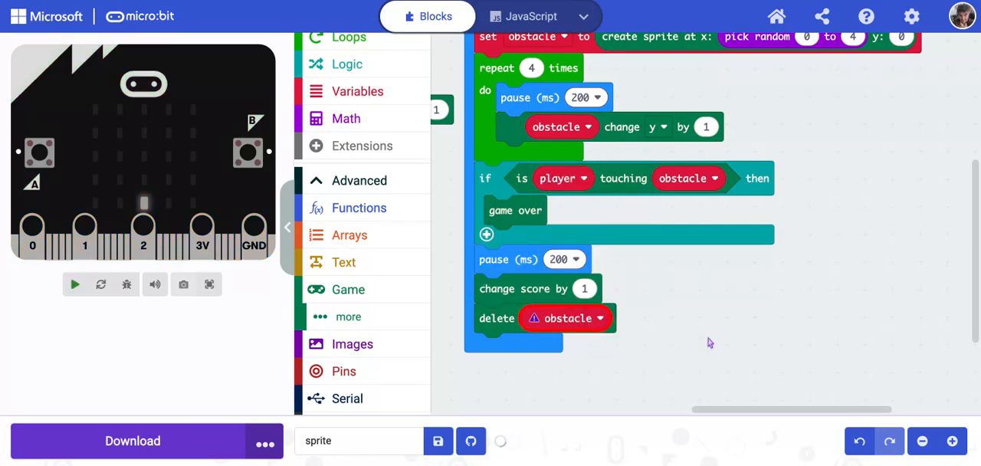
left_click(74, 284)
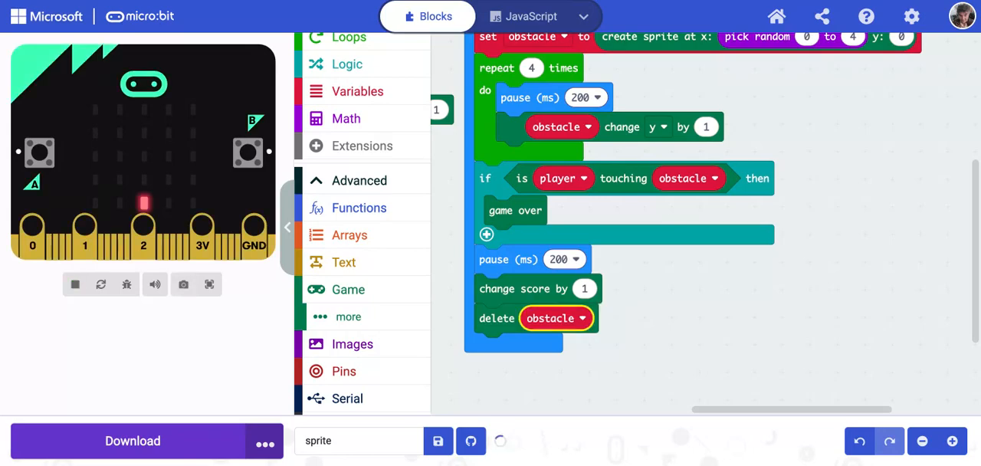
left_click(438, 440)
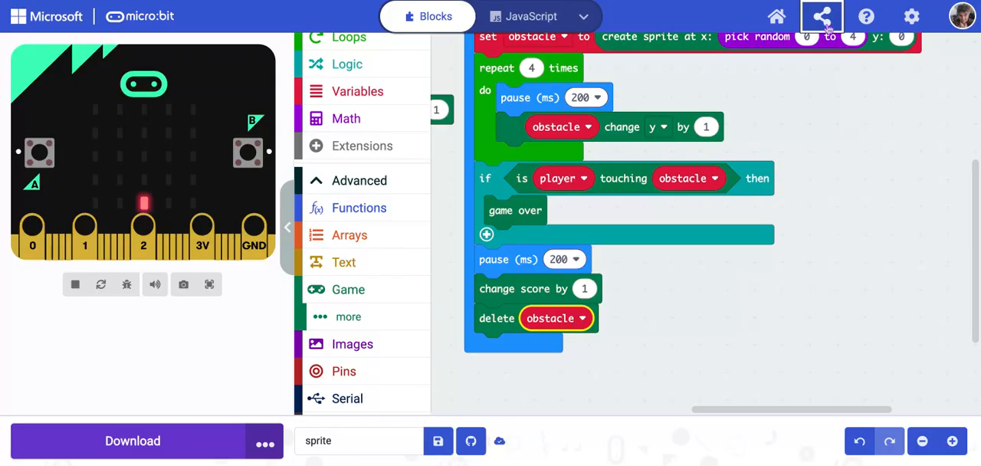
- Generate the project's share link and copy it
left_click(822, 16)
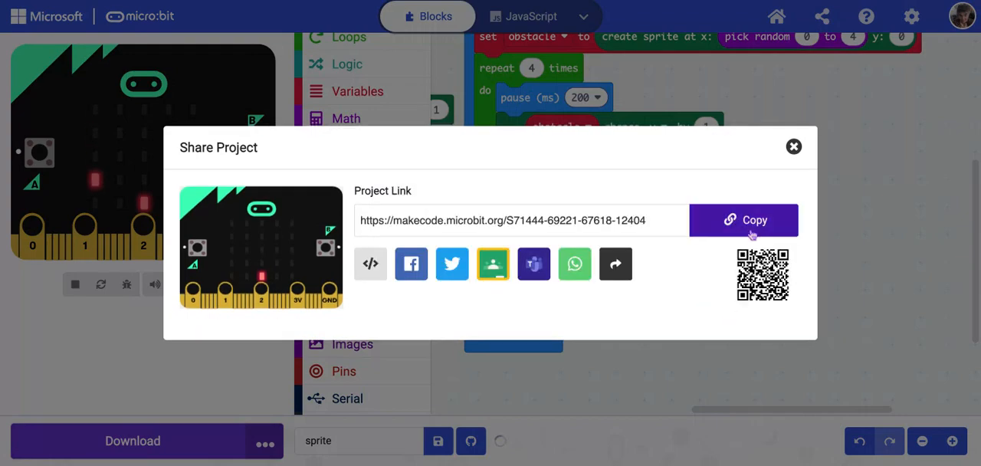
left_click(742, 220)
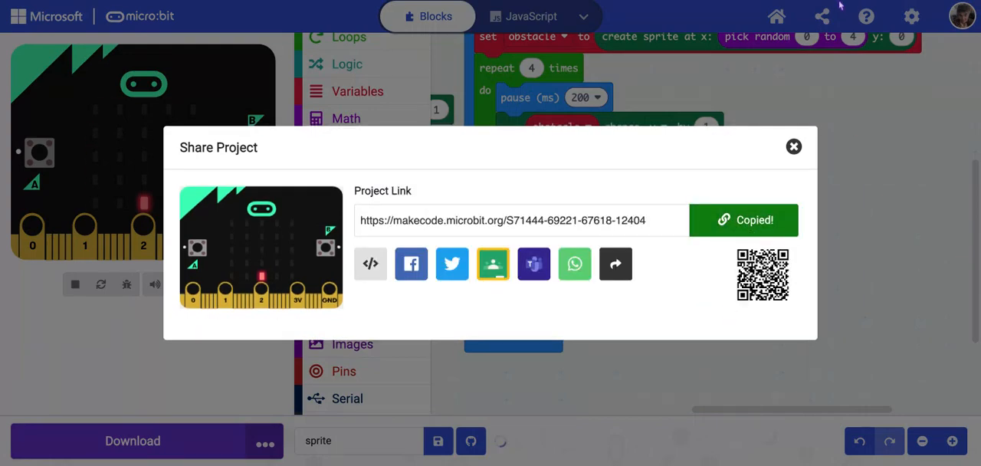